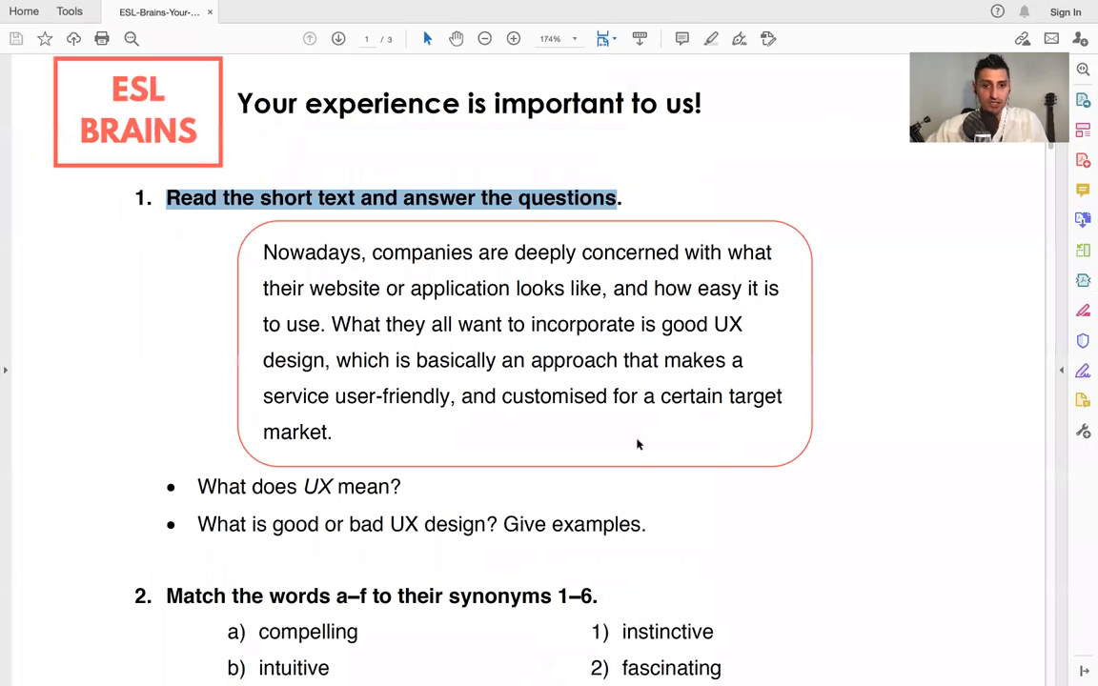
# Scroll past exercise 1's reading text to reveal exercise 2's synonym-matching words
pyautogui.scroll(-3)
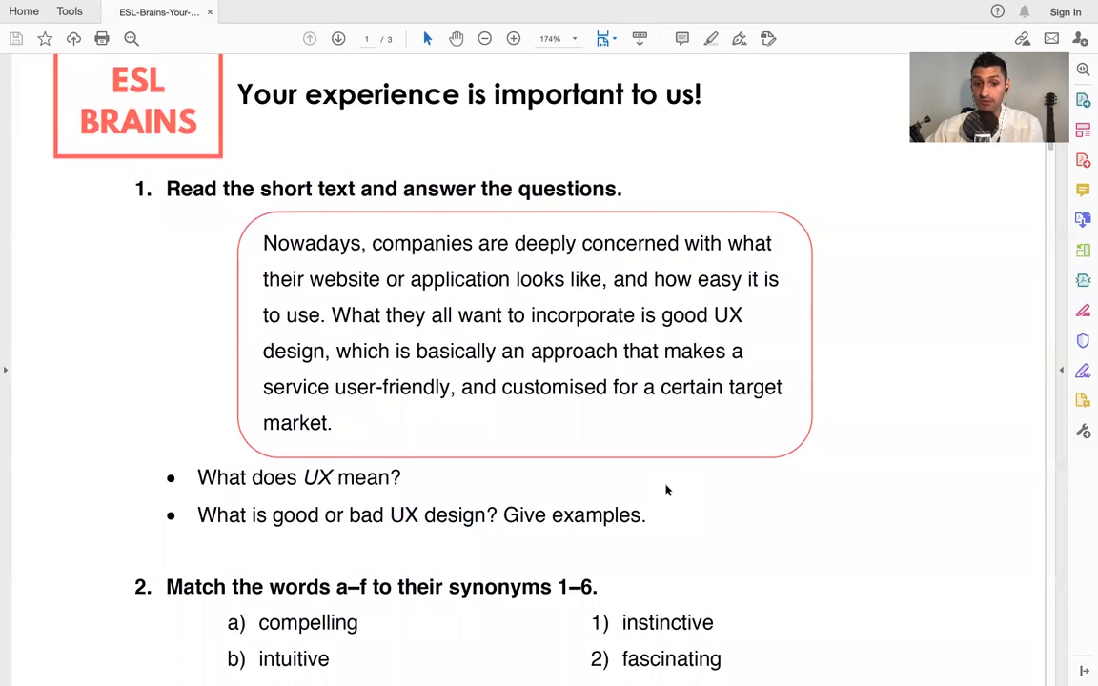
pyautogui.scroll(-3)
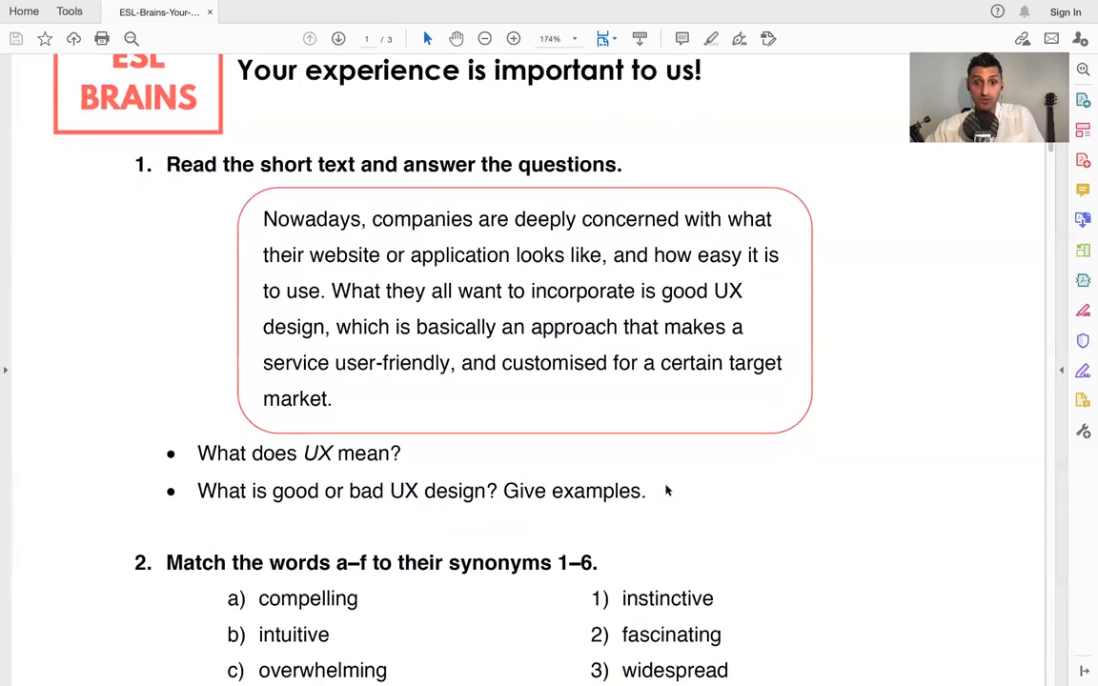
pyautogui.scroll(-3)
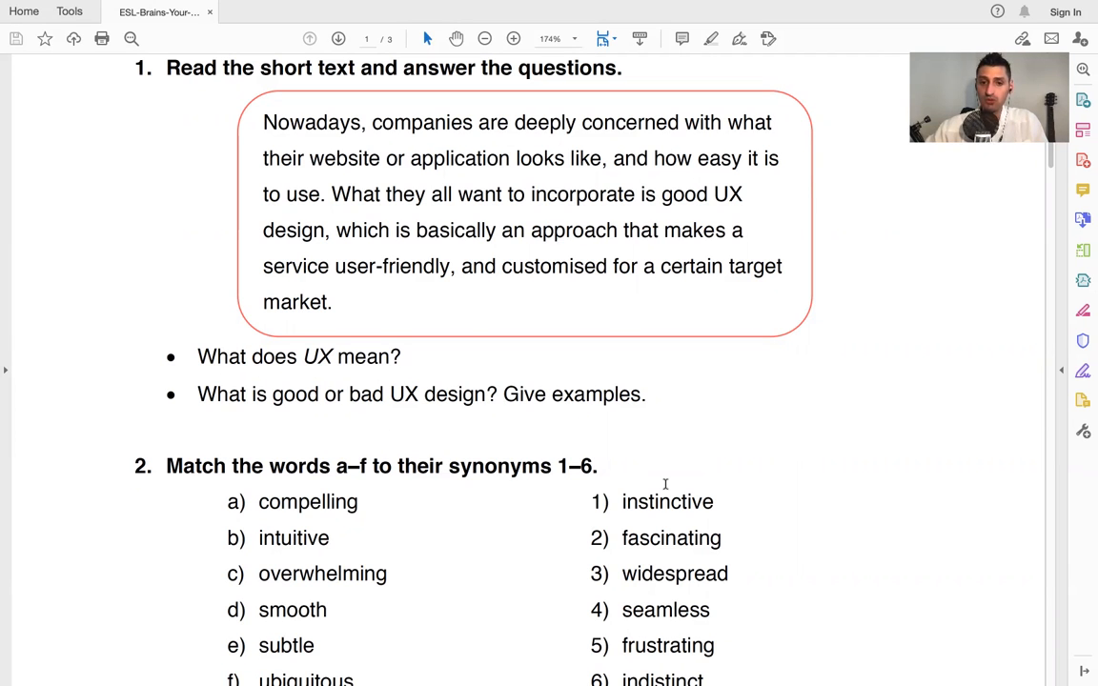
# Scroll to exercise 2's full word list and select 'compelling' and 'intuitive'
pyautogui.scroll(-3)
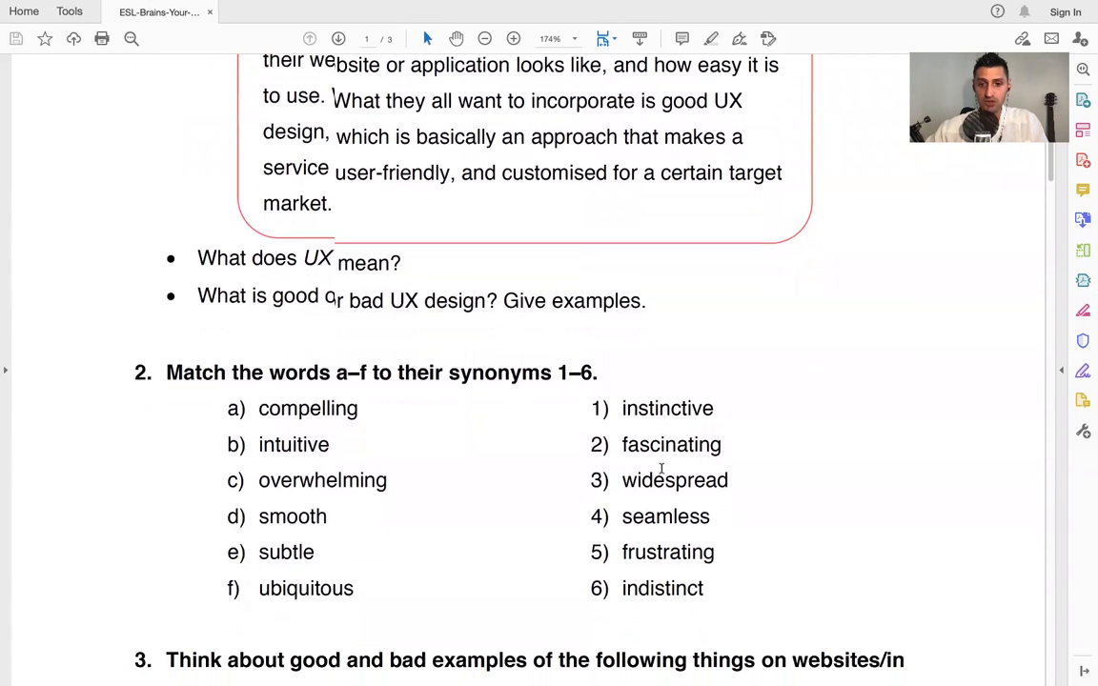
pyautogui.scroll(-3)
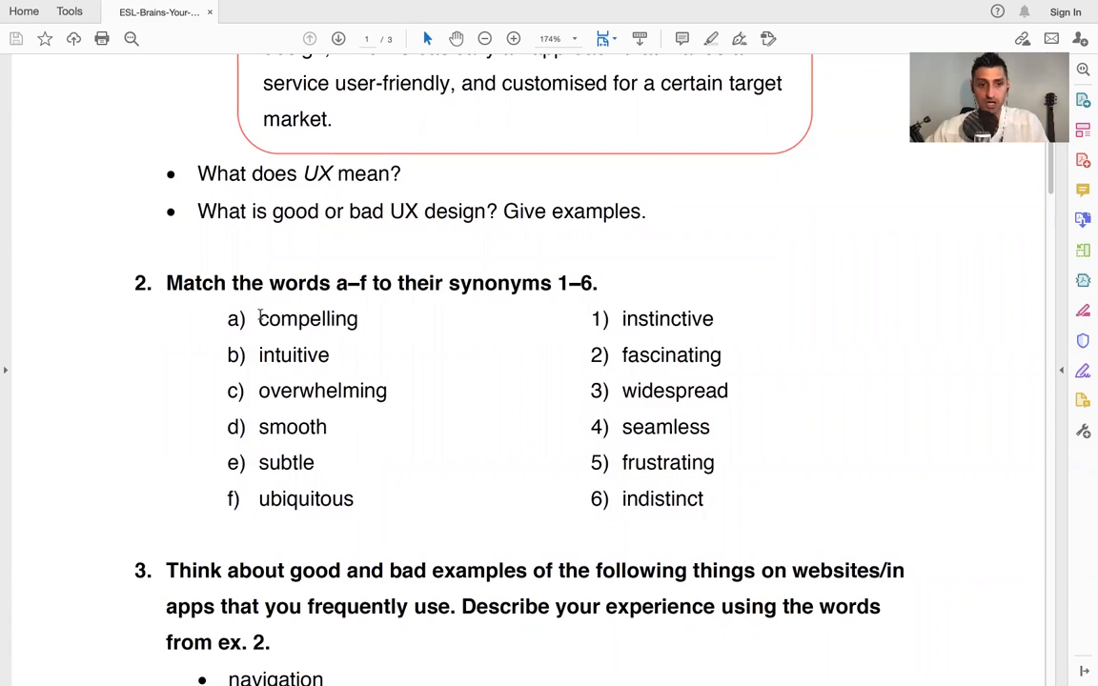
pyautogui.doubleClick(307, 319)
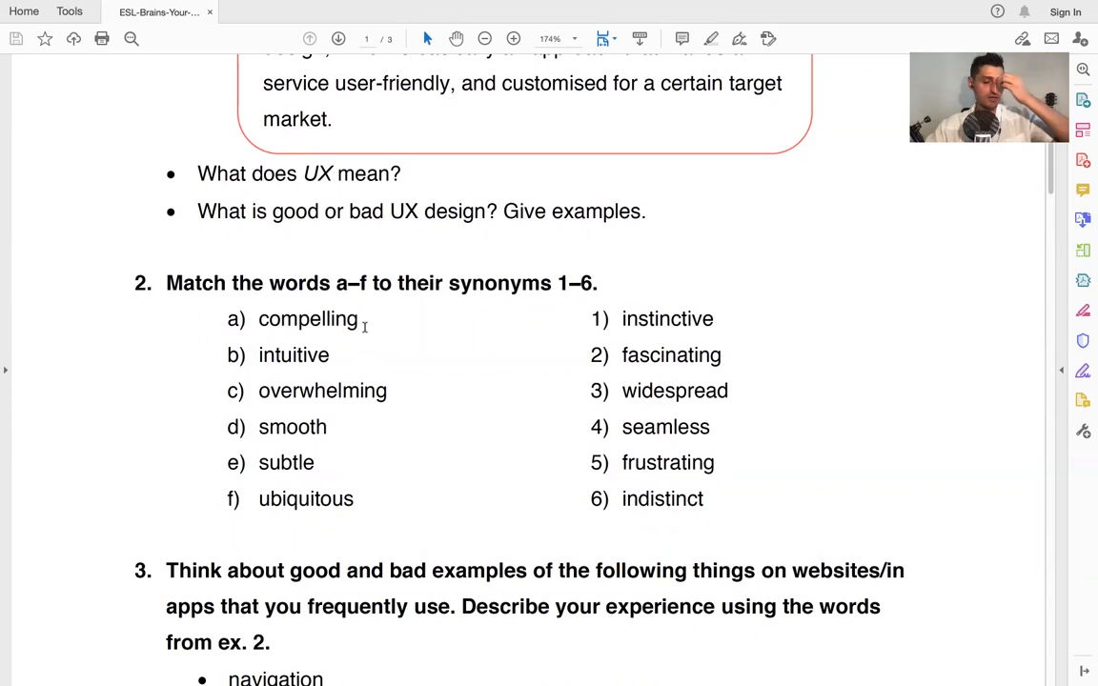
pyautogui.doubleClick(294, 355)
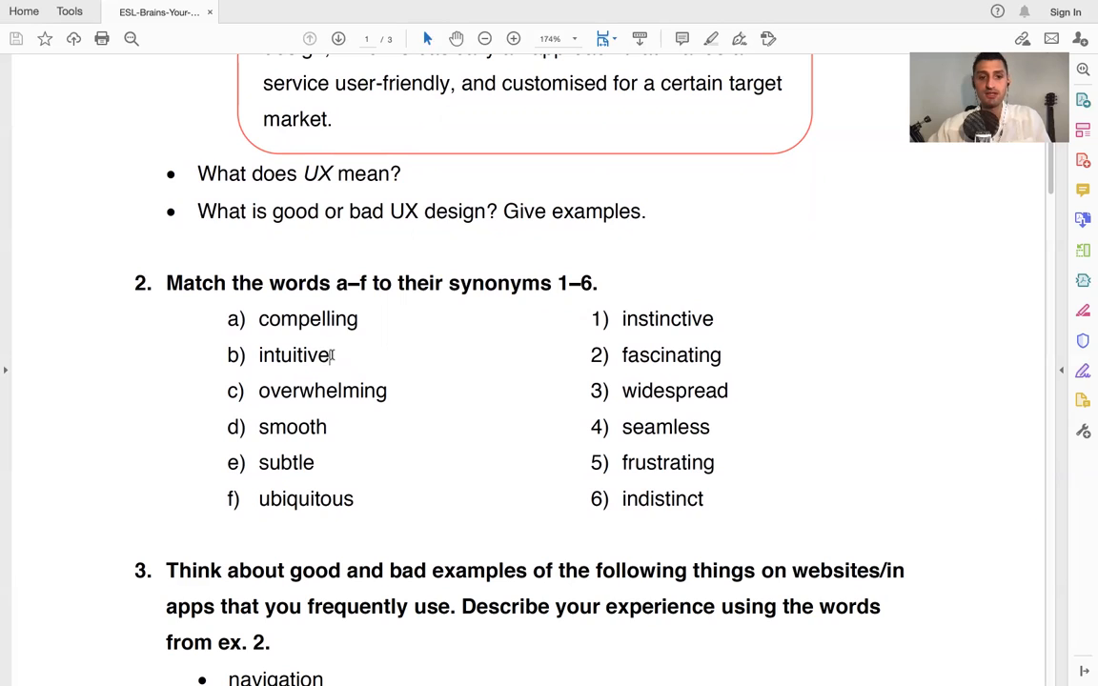
pyautogui.doubleClick(294, 355)
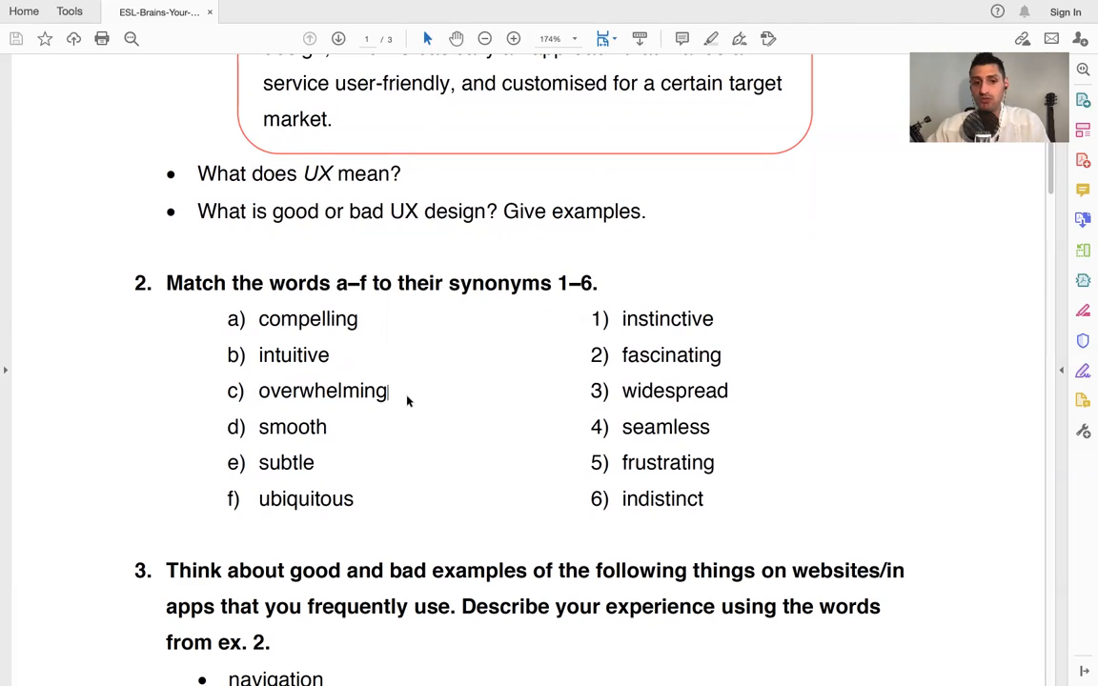
pyautogui.moveTo(331, 423)
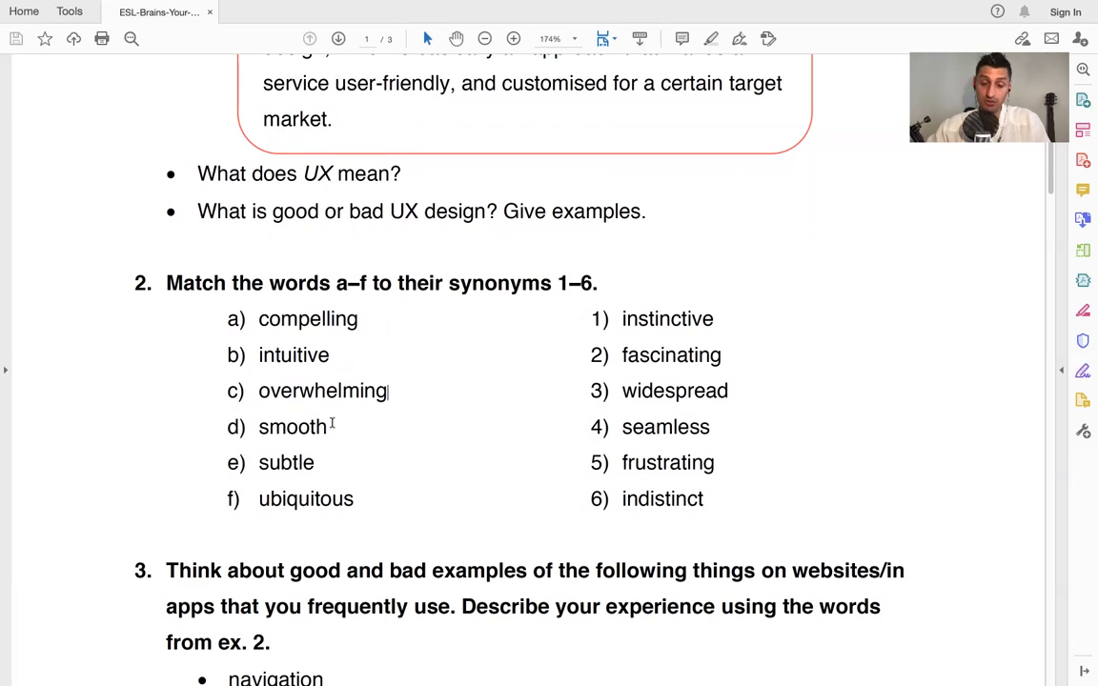
pyautogui.doubleClick(293, 426)
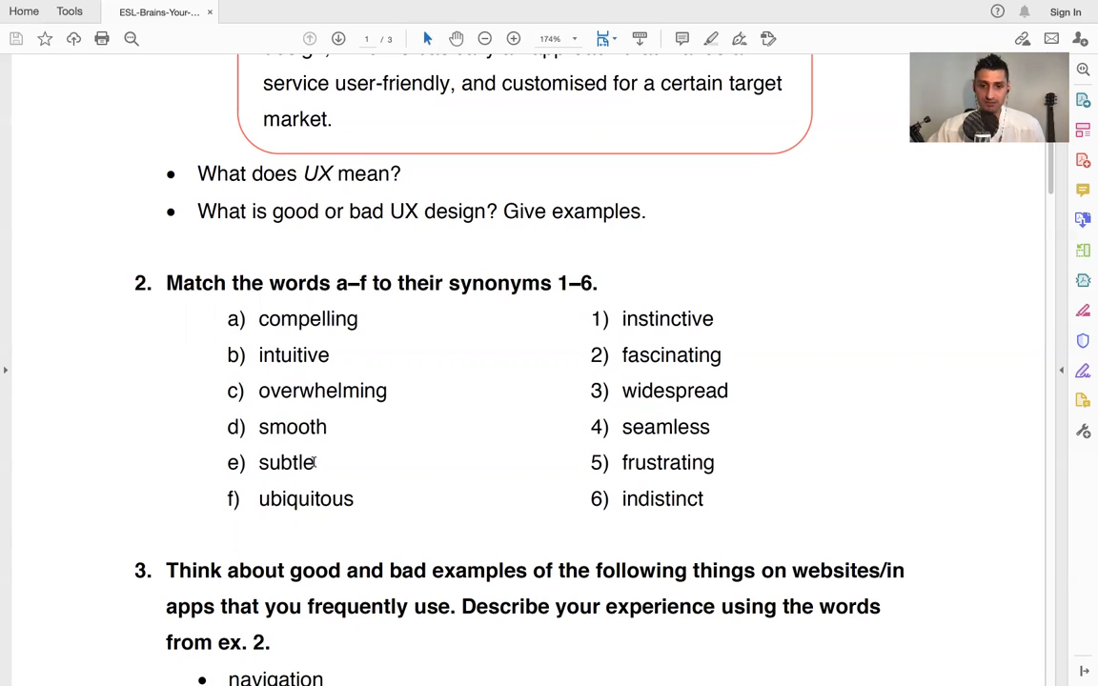
pyautogui.doubleClick(286, 463)
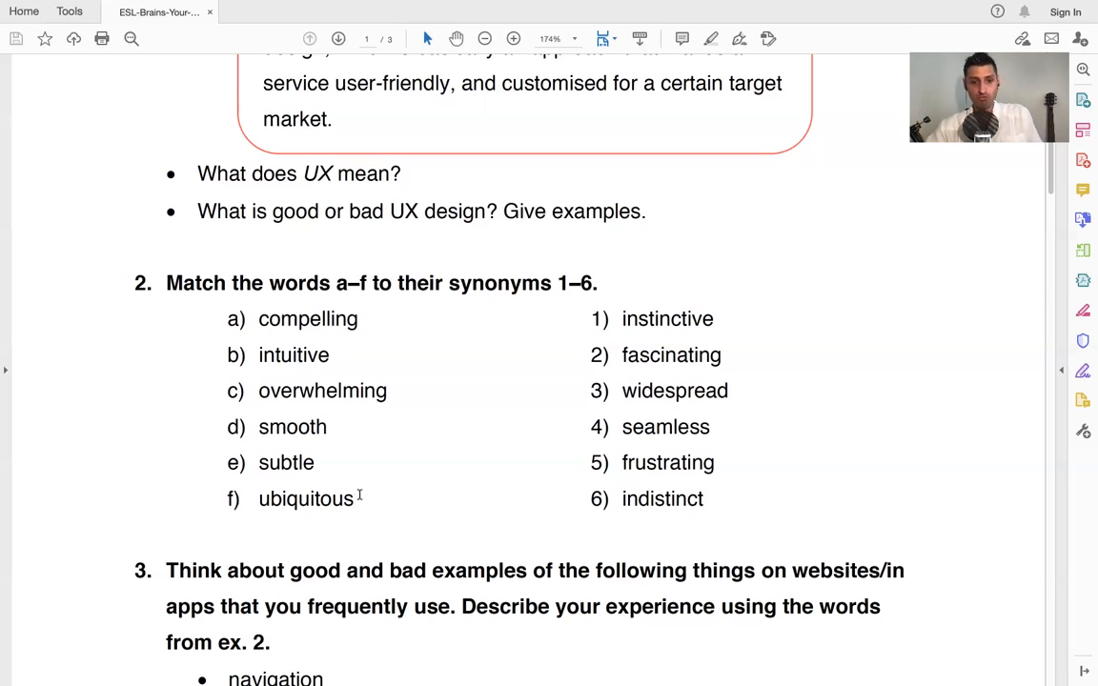
pyautogui.moveTo(470, 341)
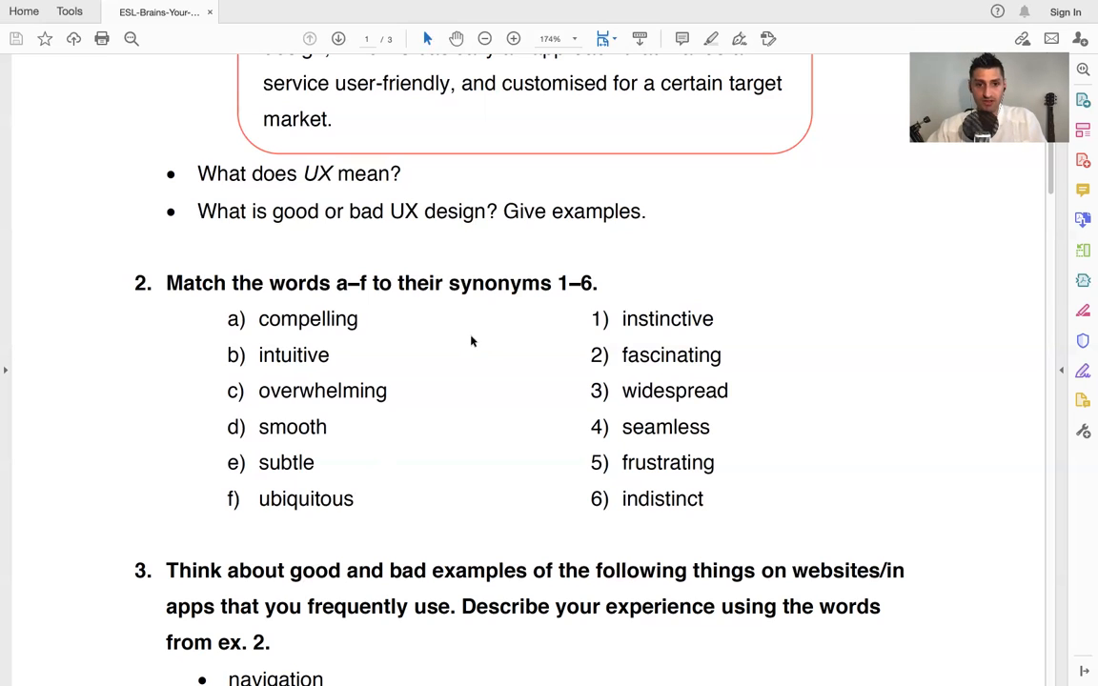
# Scroll through exercise 3's website-feature bullets down to the copyright footer
pyautogui.moveTo(591, 318); pyautogui.dragTo(706, 498)
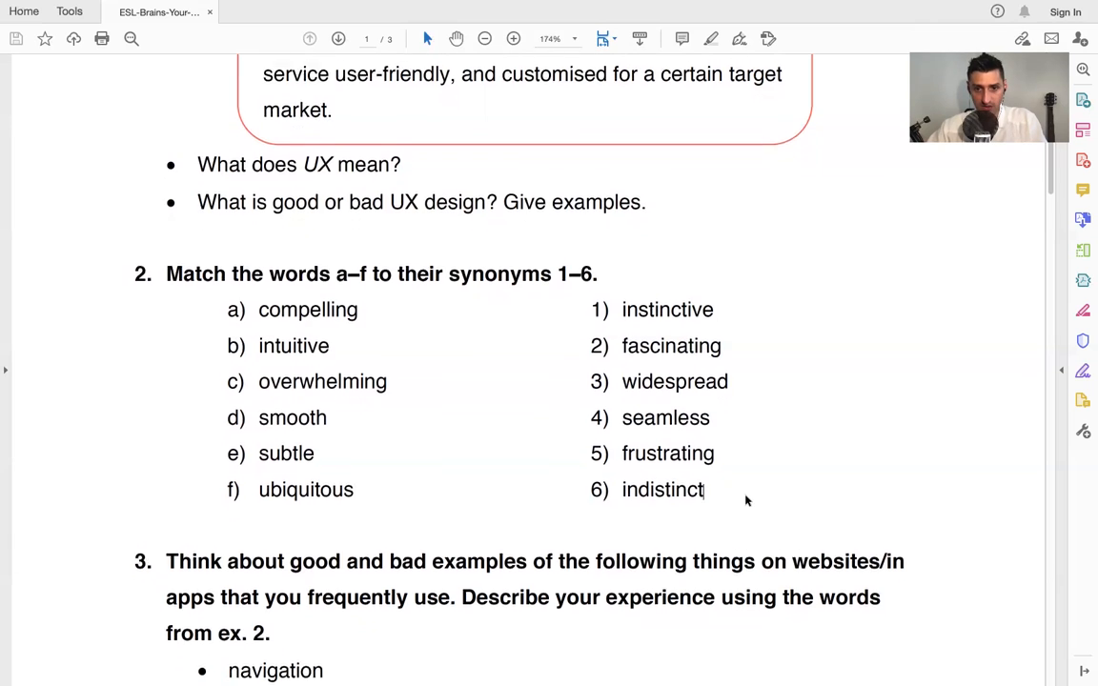
pyautogui.scroll(-3)
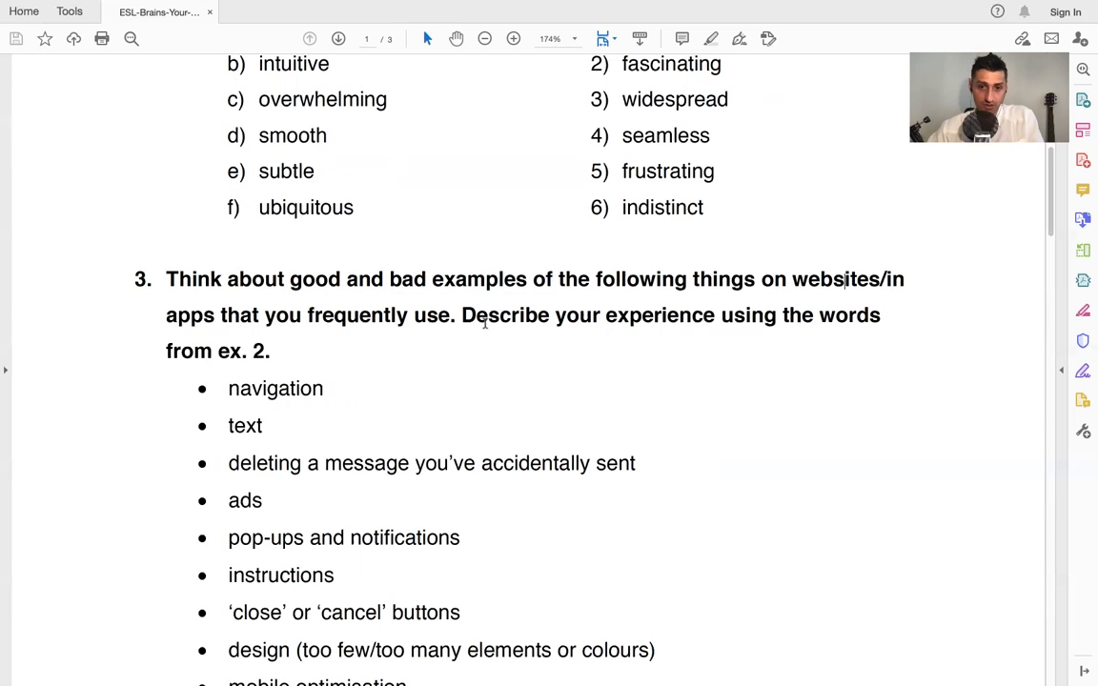
pyautogui.scroll(-3)
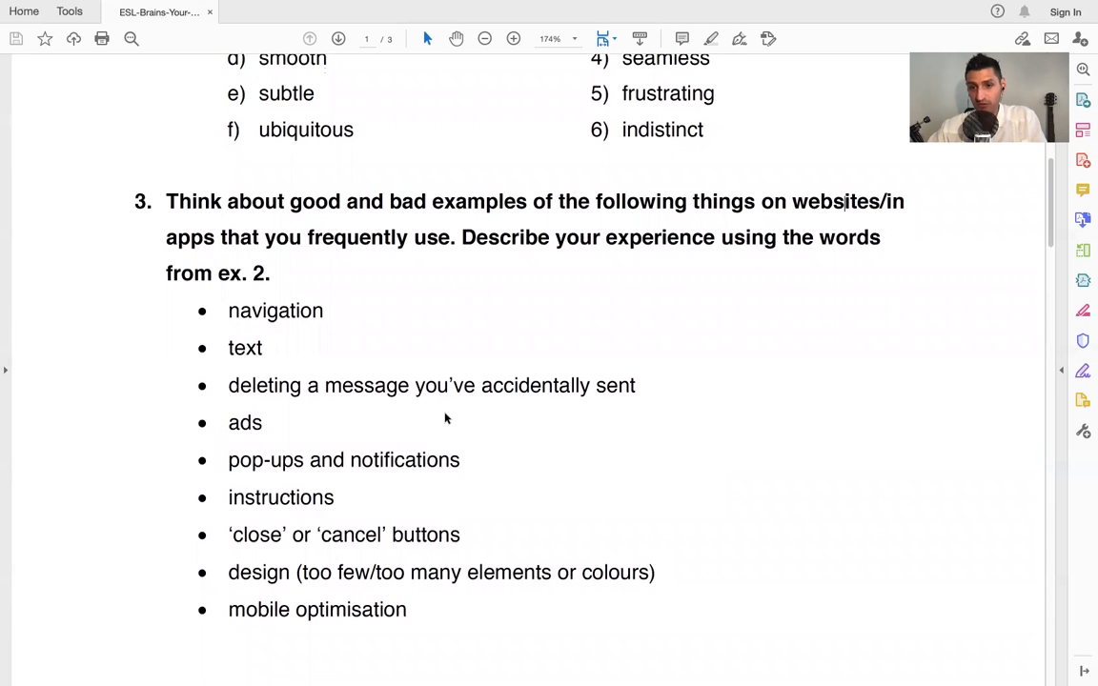
pyautogui.moveTo(344, 290)
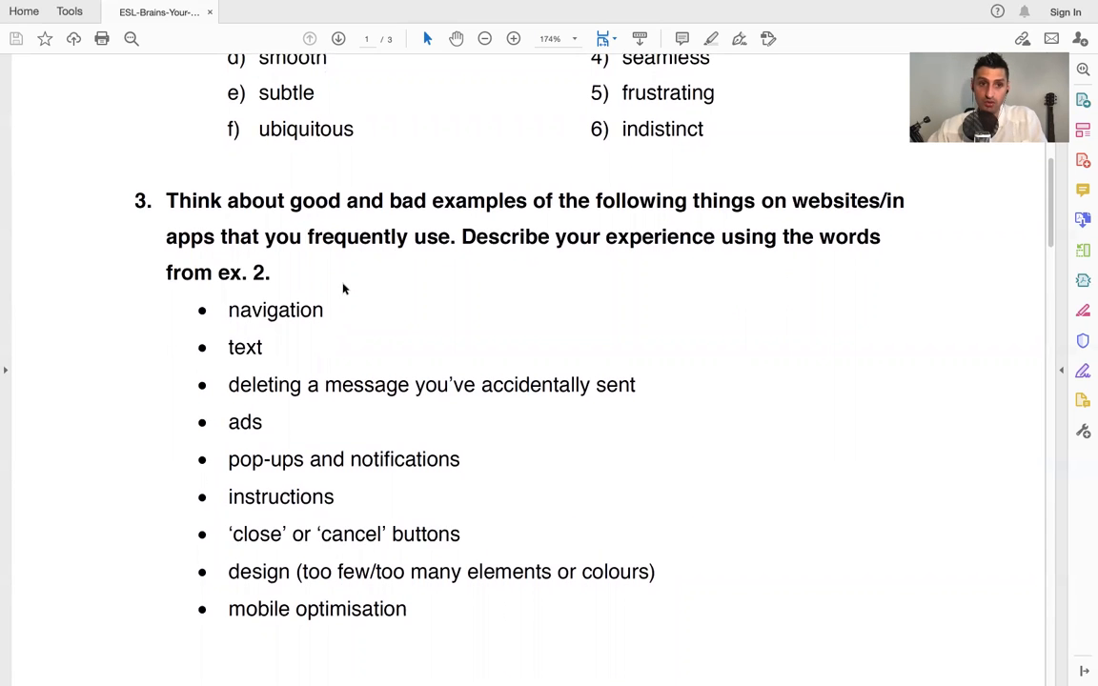
pyautogui.scroll(3)
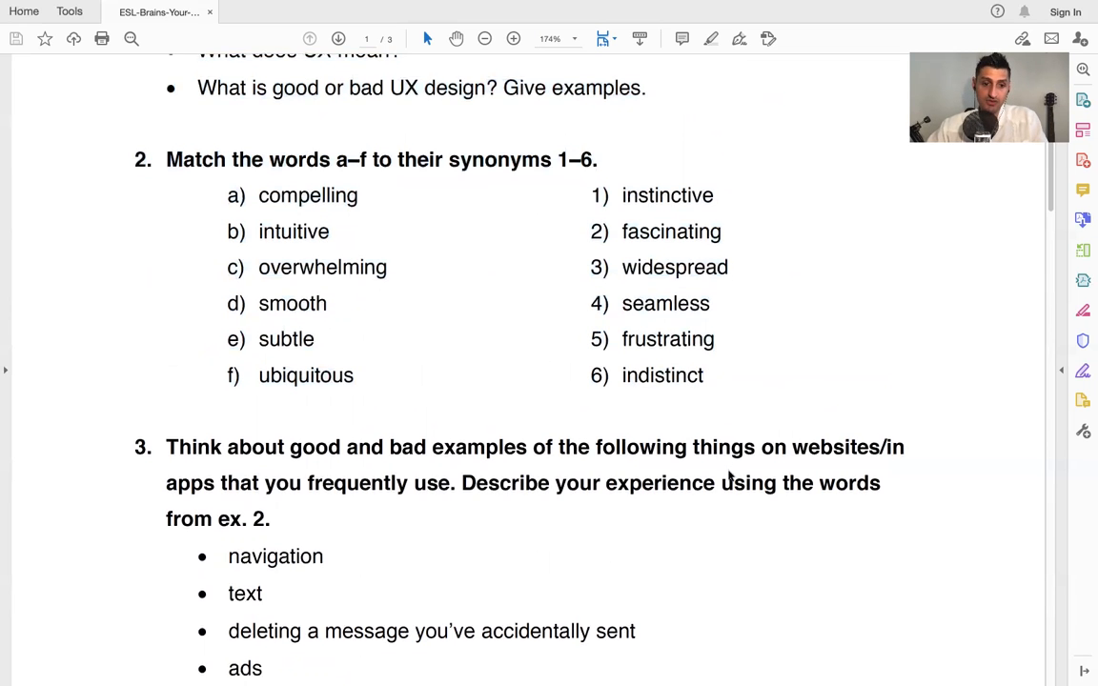
pyautogui.scroll(-3)
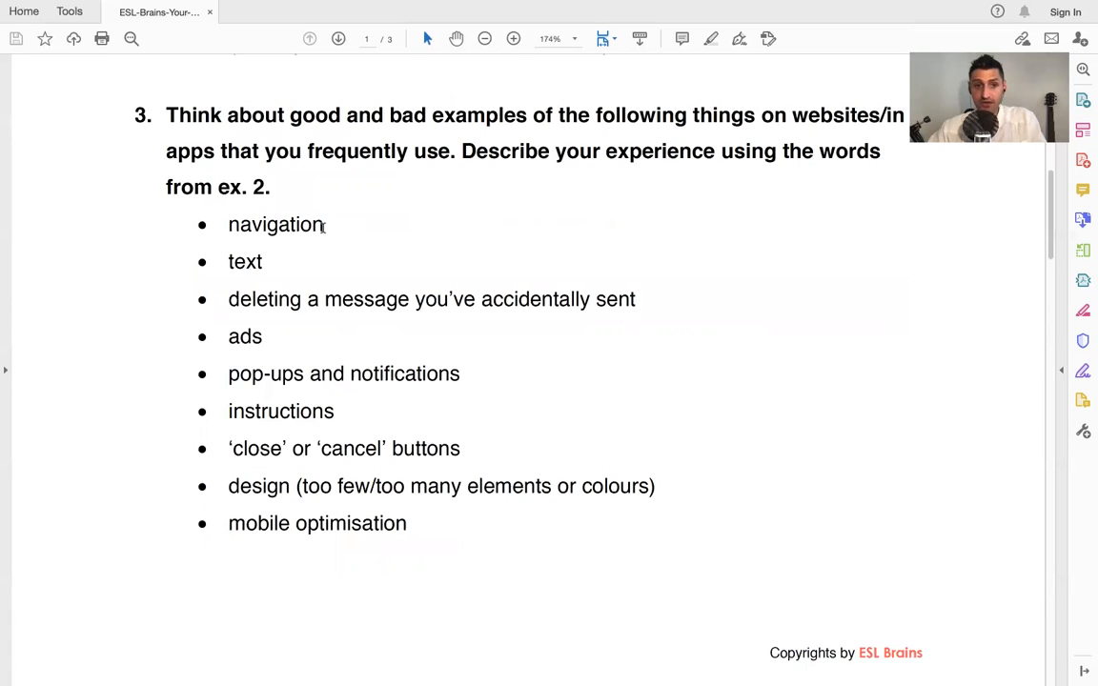
# Select the exercise 3 bullet terms 'navigation', 'ads' and 'notifications'
pyautogui.doubleClick(245, 261)
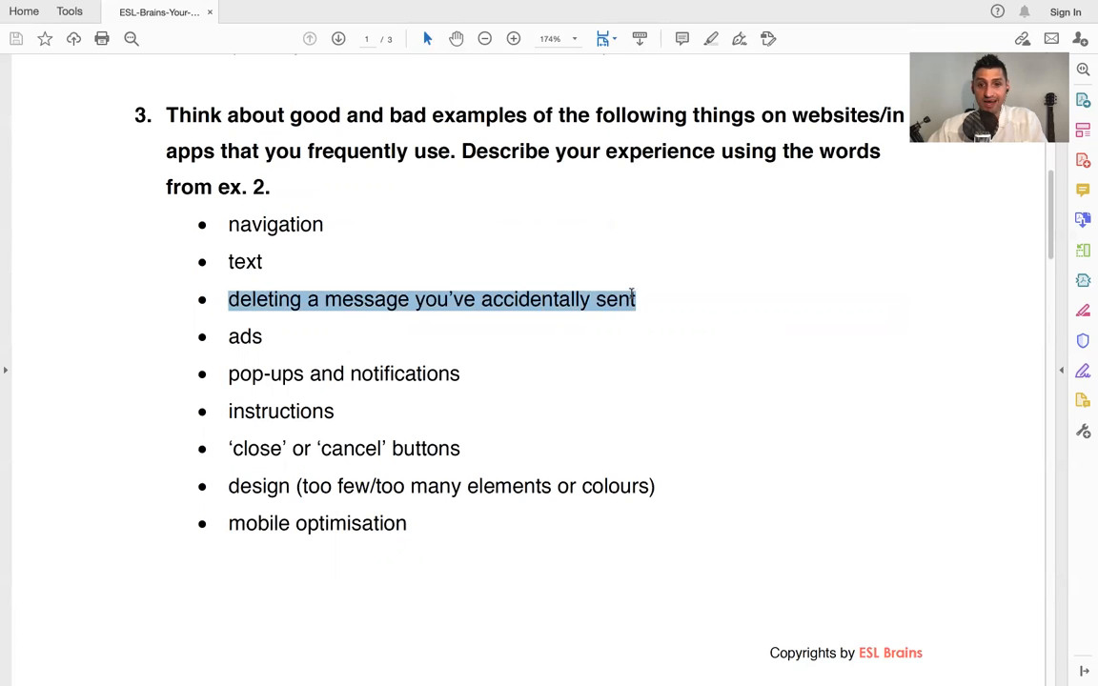
pyautogui.click(653, 310)
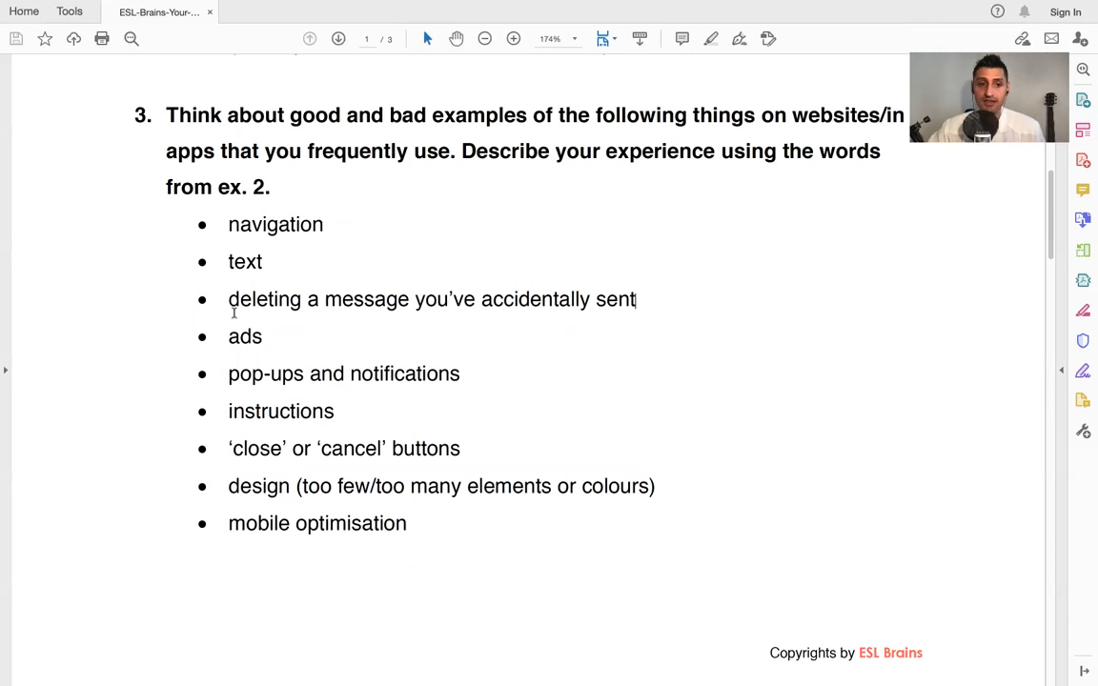
pyautogui.doubleClick(244, 336)
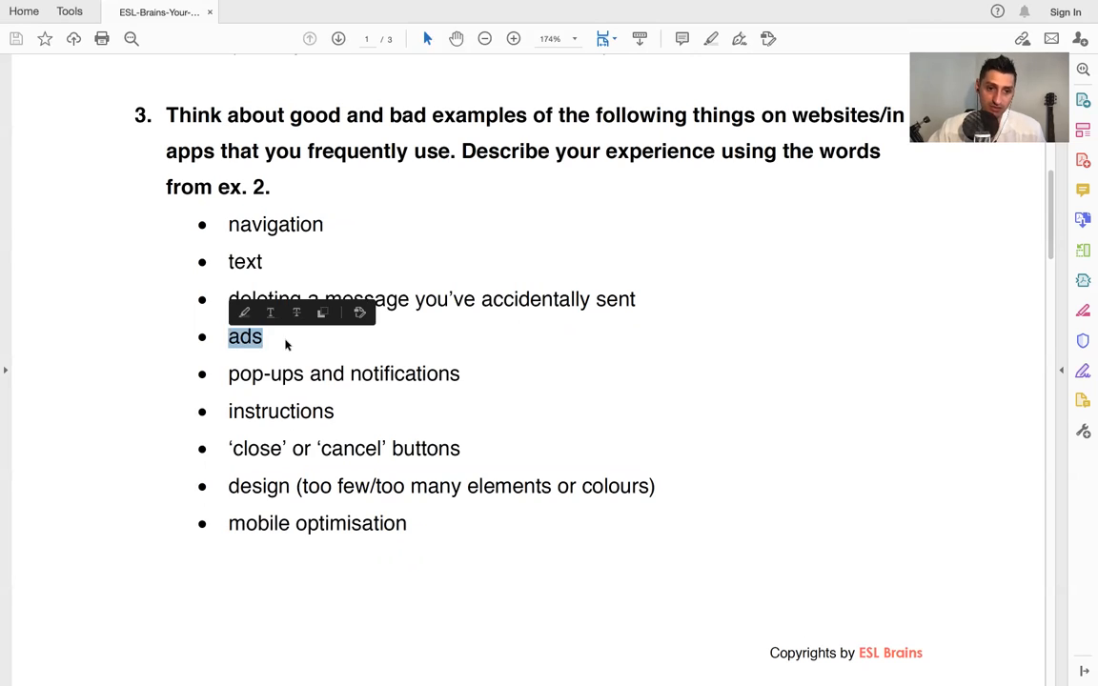
pyautogui.click(286, 345)
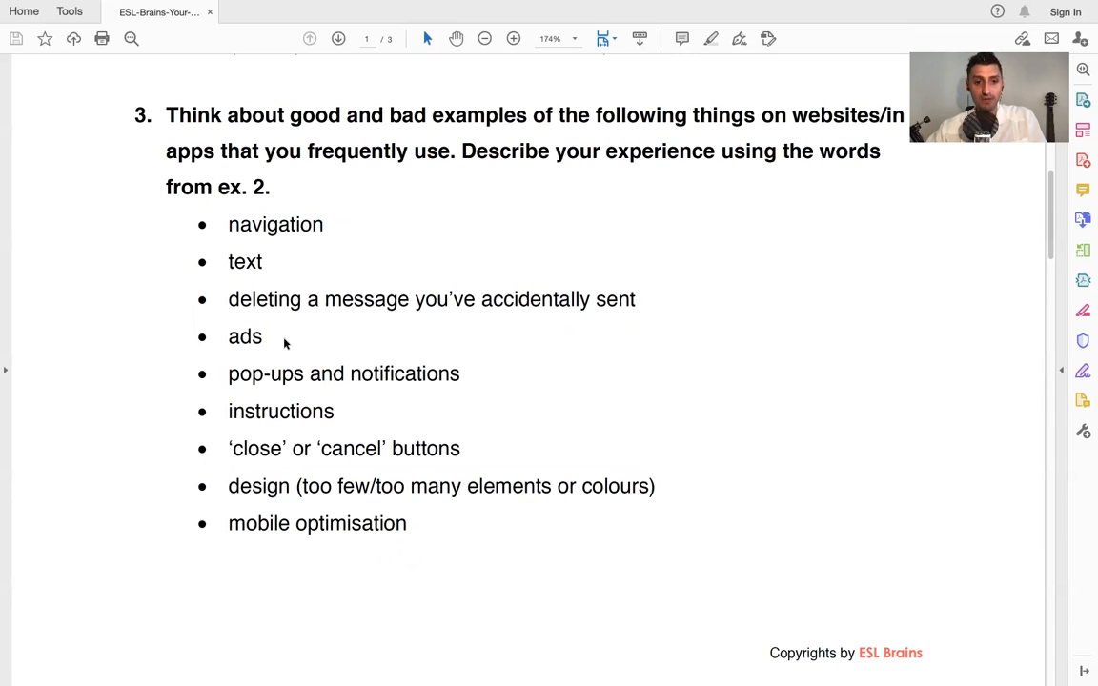
pyautogui.doubleClick(266, 374)
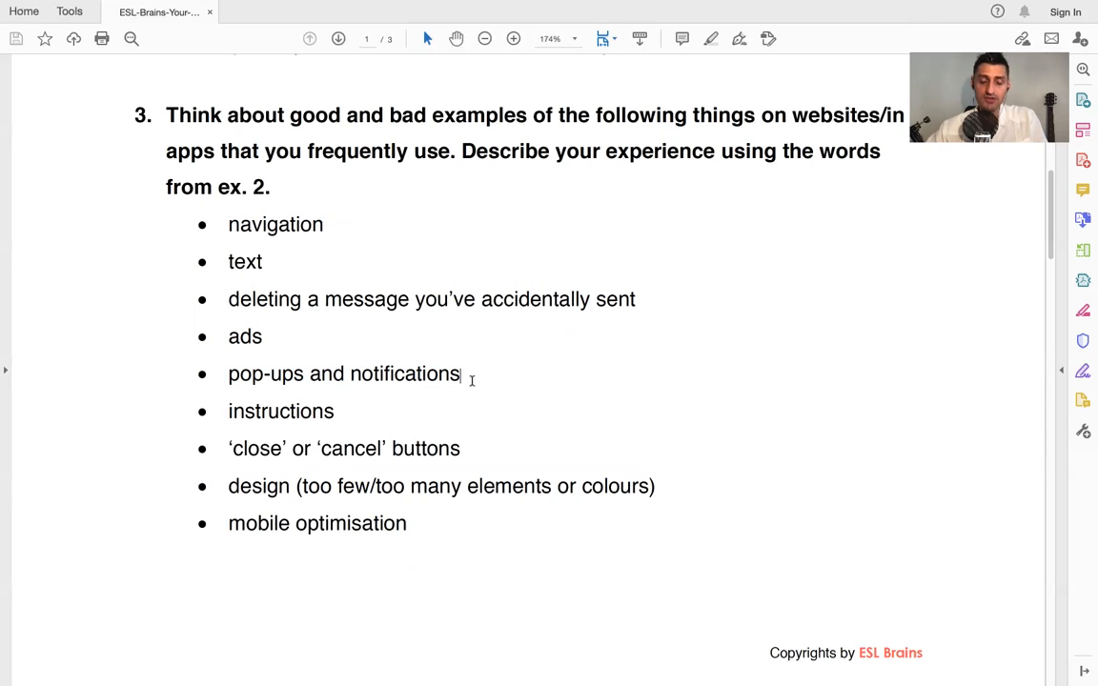
# Reselect 'notifications', select 'mobile optimisation', then clear the selection
pyautogui.scroll(3)
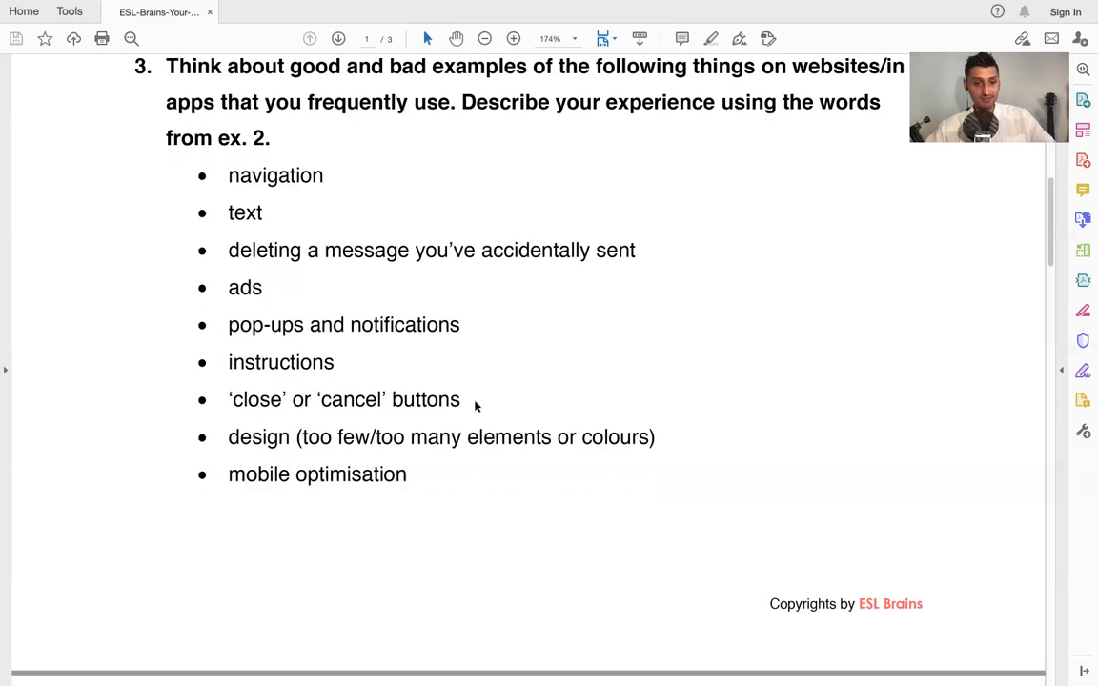
pyautogui.scroll(-3)
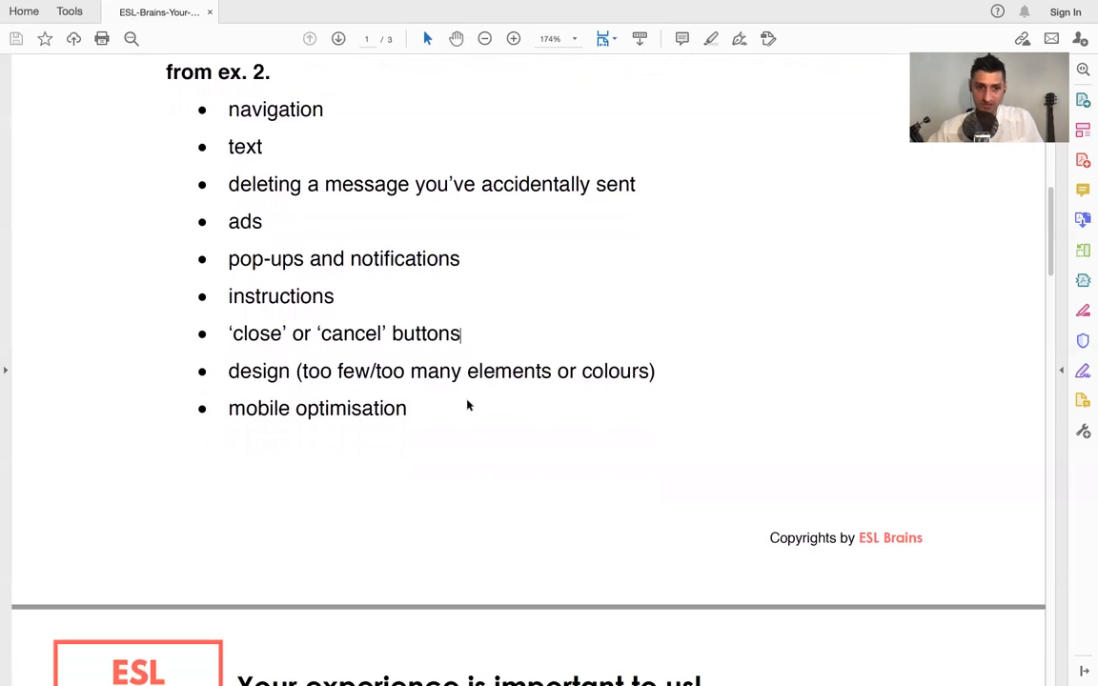
pyautogui.doubleClick(258, 371)
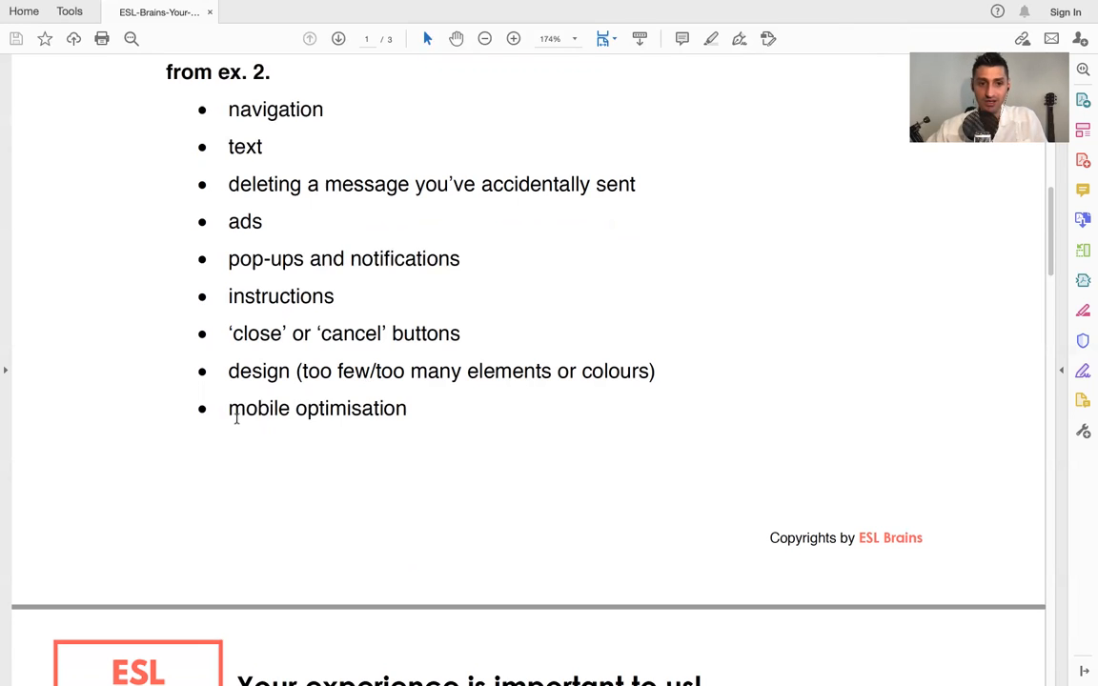
pyautogui.doubleClick(317, 408)
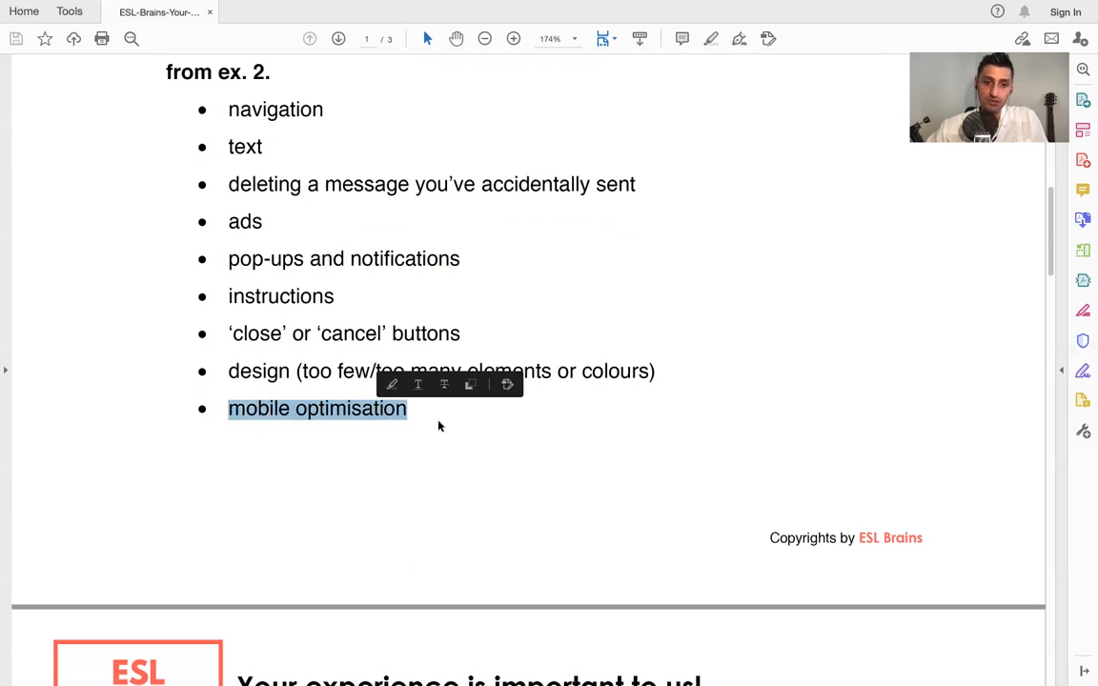
pyautogui.click(438, 427)
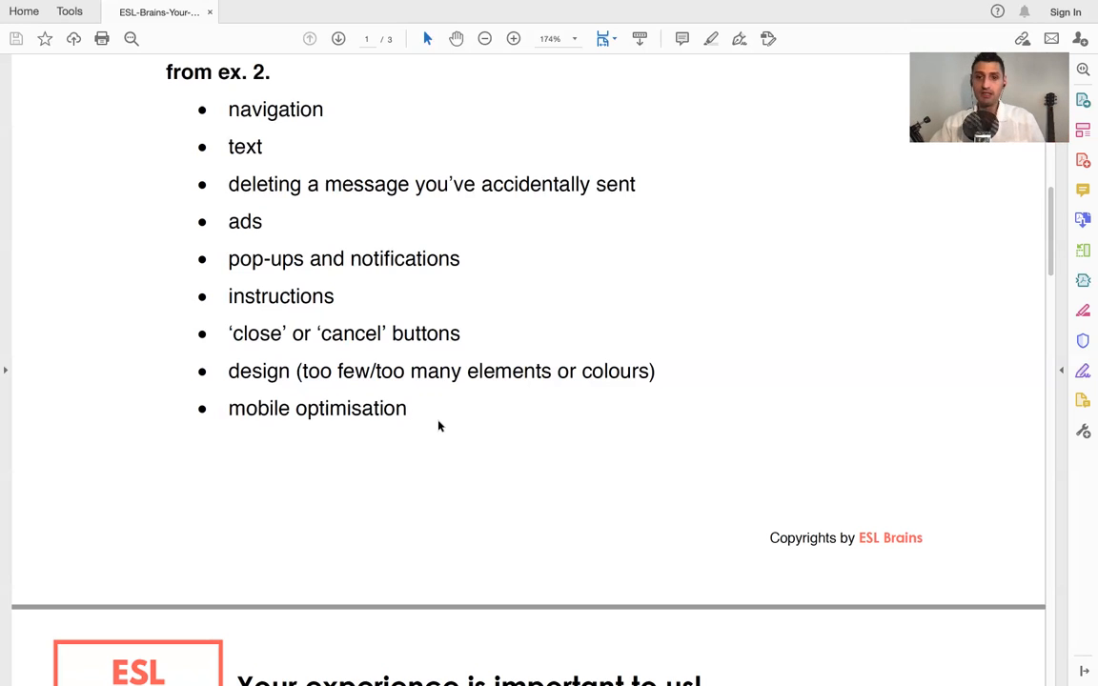
pyautogui.moveTo(450, 447)
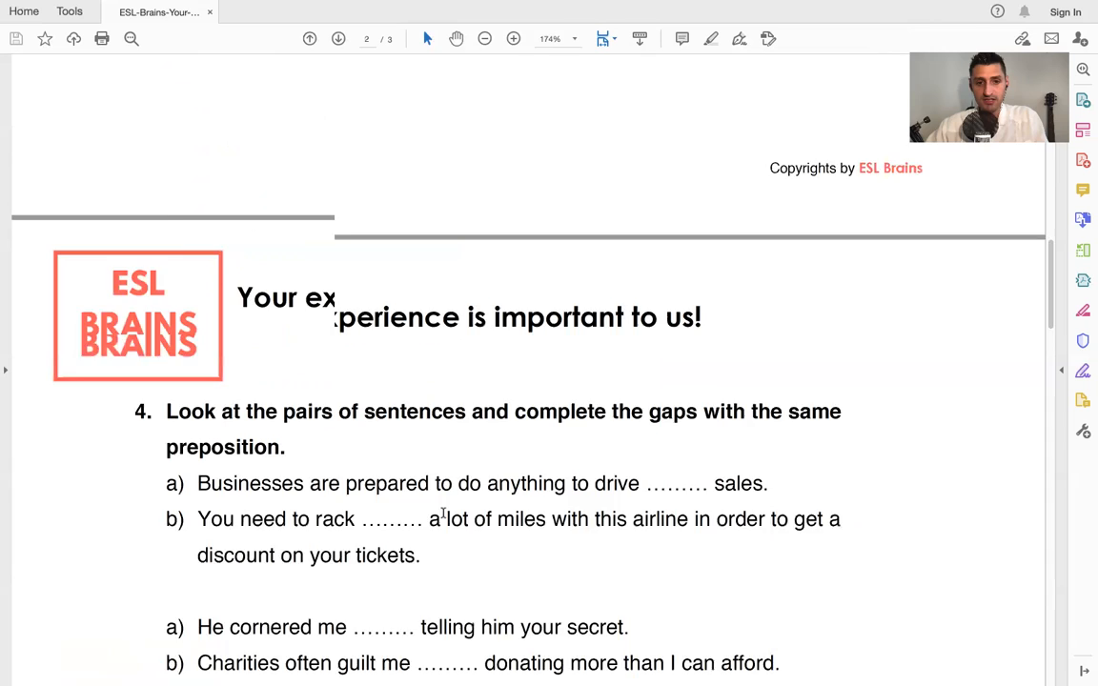
pyautogui.scroll(-3)
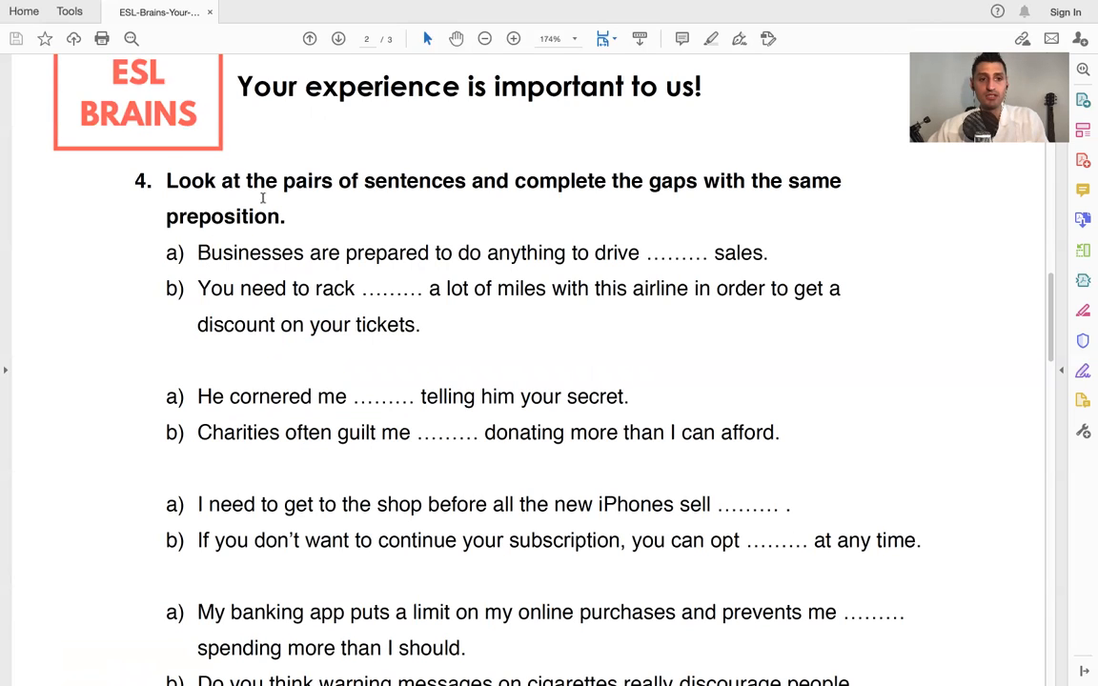
pyautogui.moveTo(197, 252); pyautogui.dragTo(311, 289)
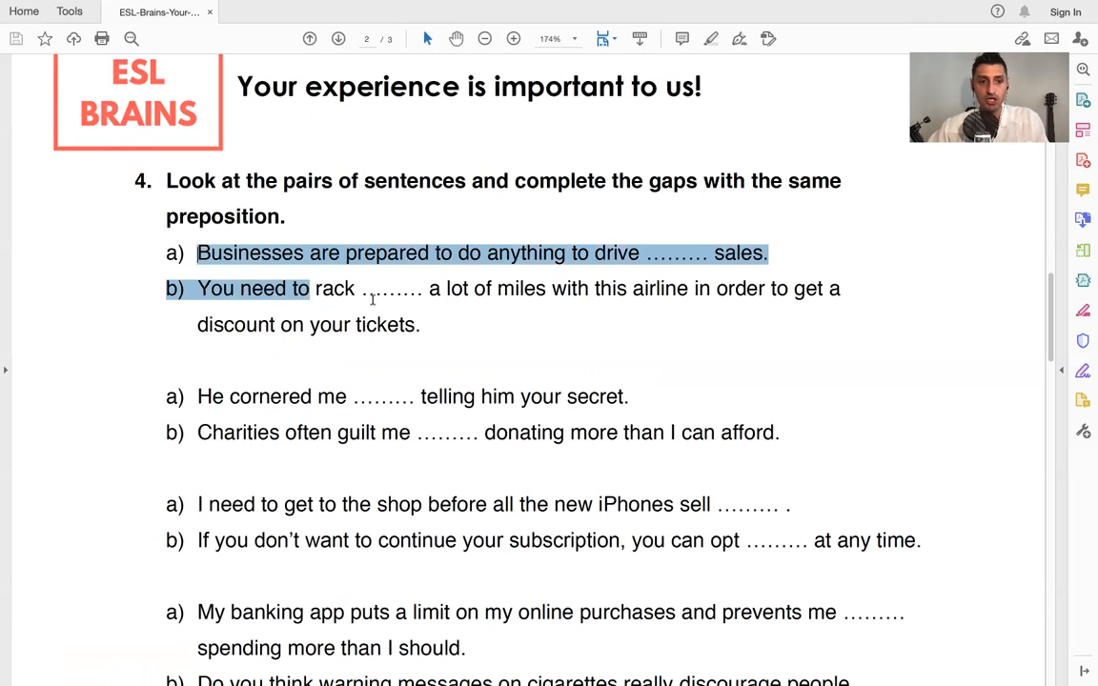
pyautogui.click(442, 324)
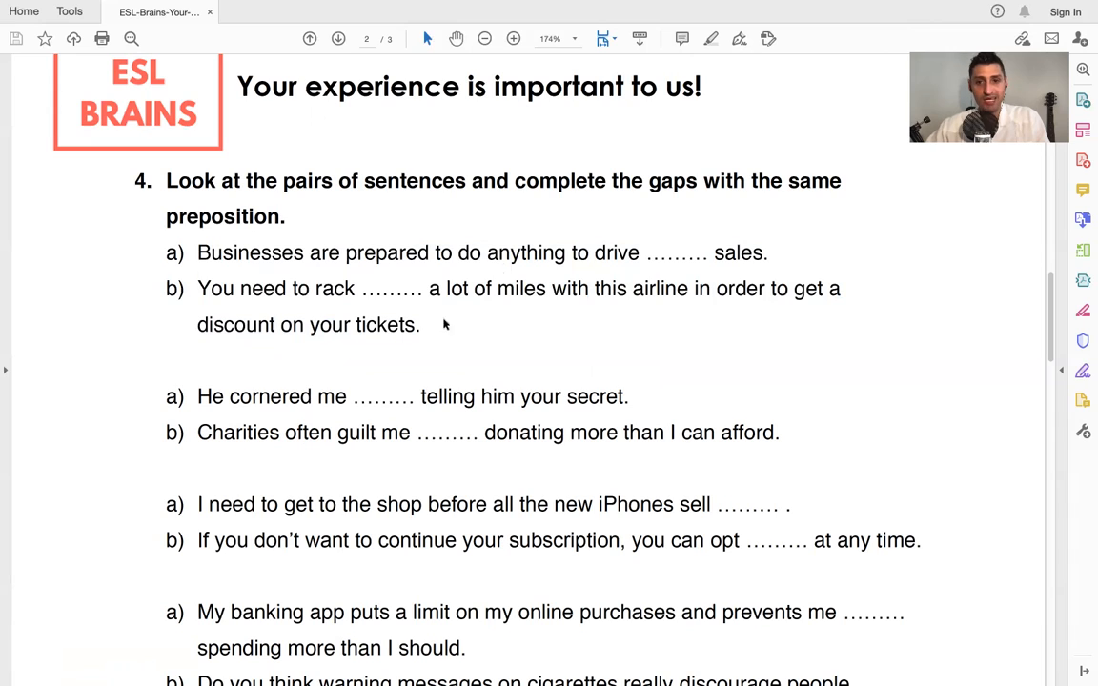
pyautogui.moveTo(288, 213)
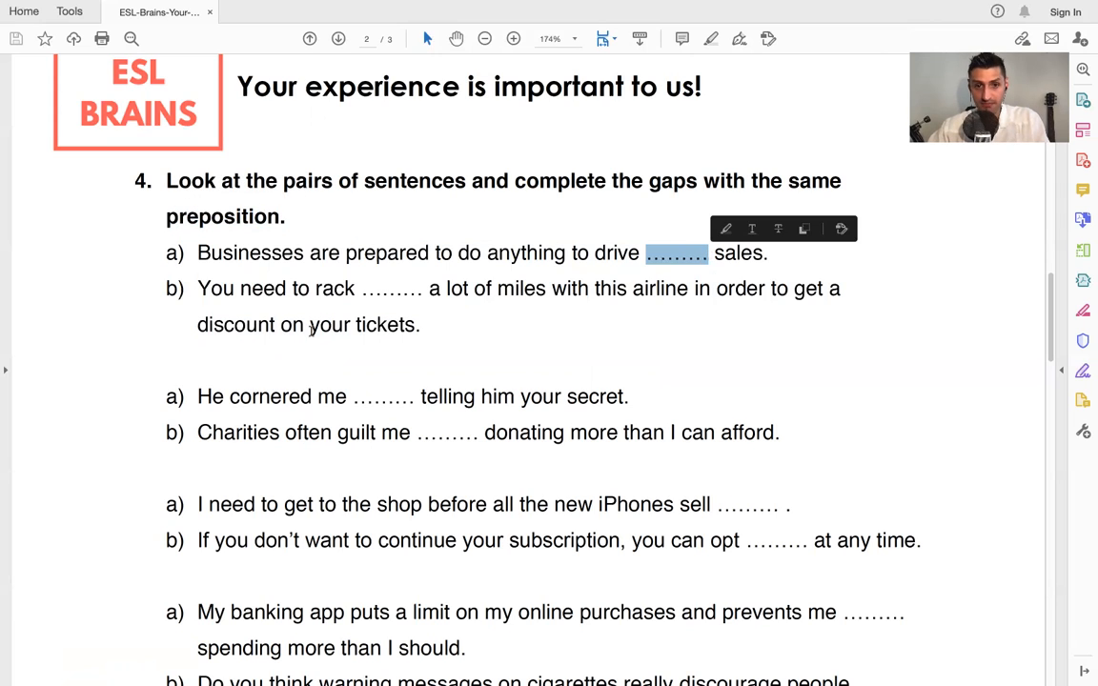
pyautogui.click(391, 289)
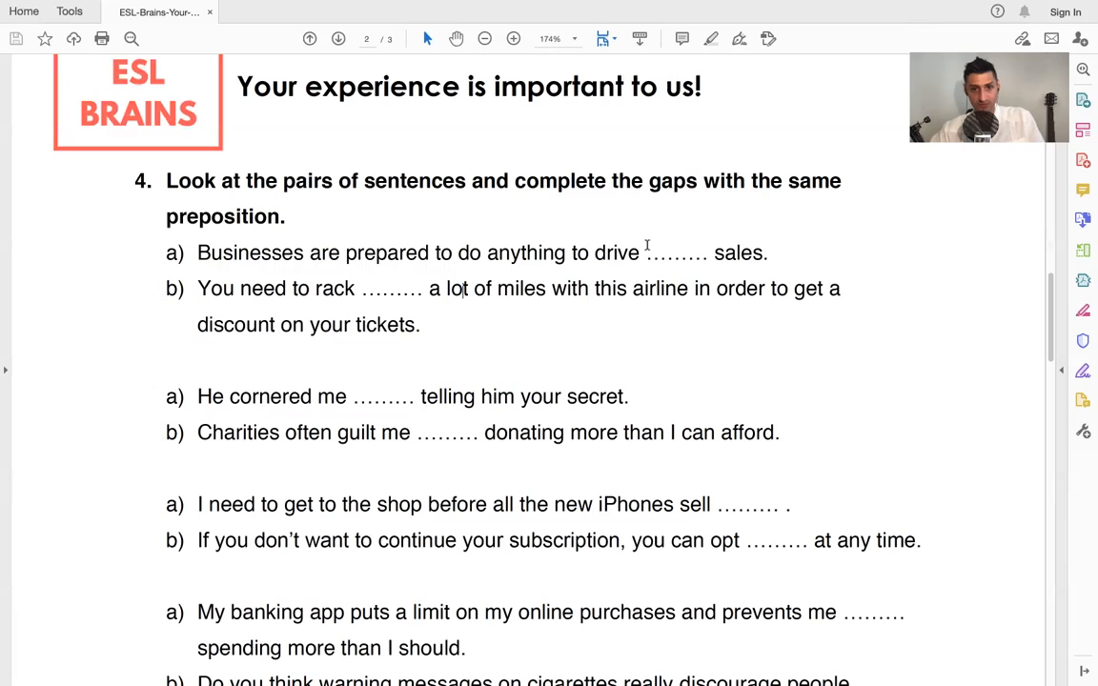
pyautogui.moveTo(724, 73)
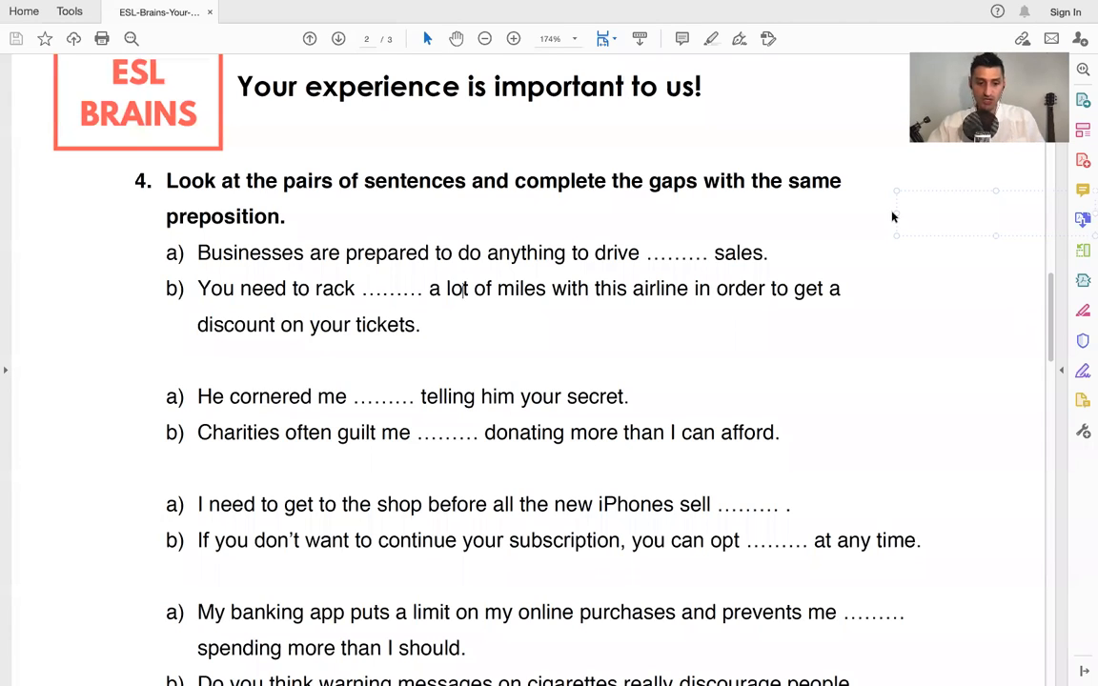
pyautogui.write('down')
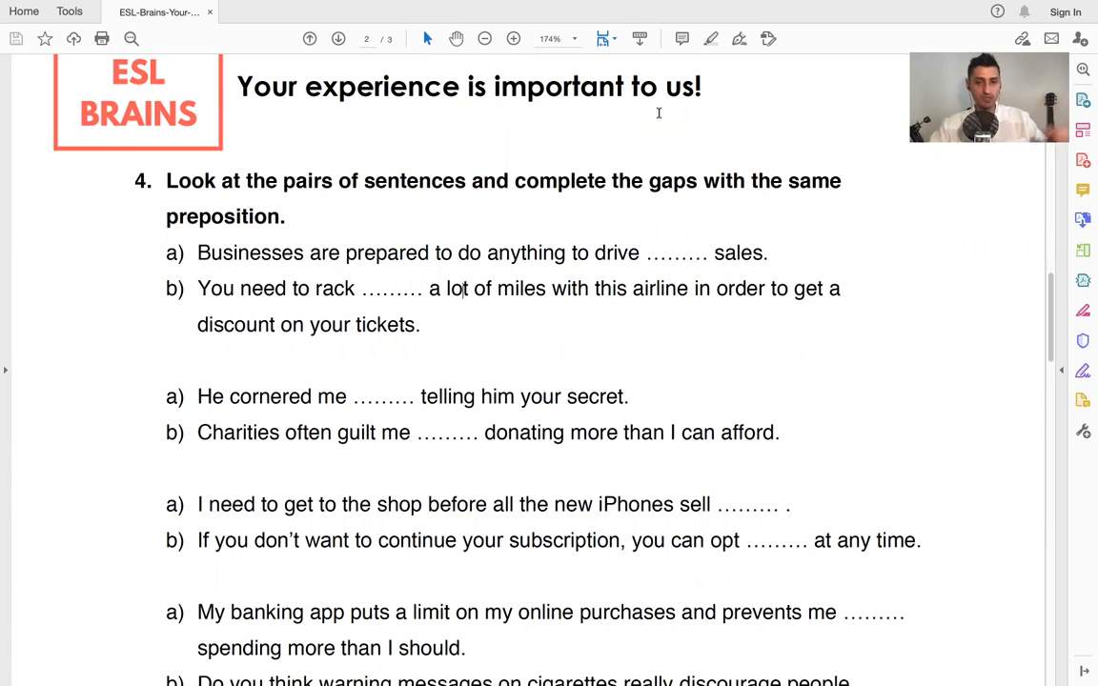
pyautogui.moveTo(720, 112)
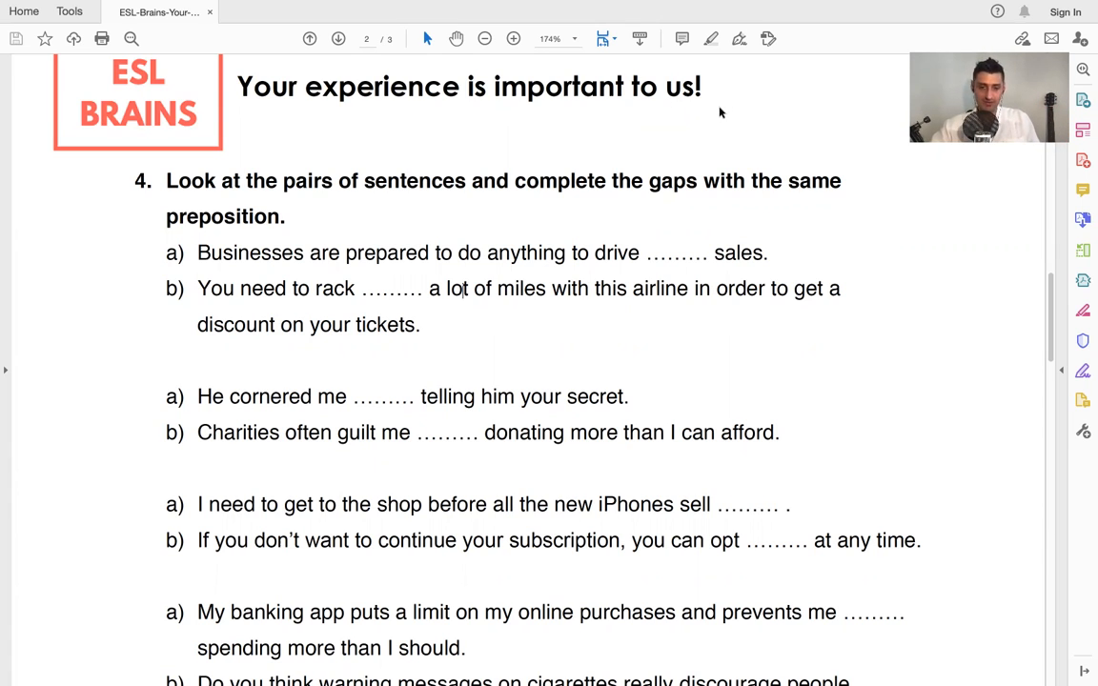
pyautogui.moveTo(731, 109)
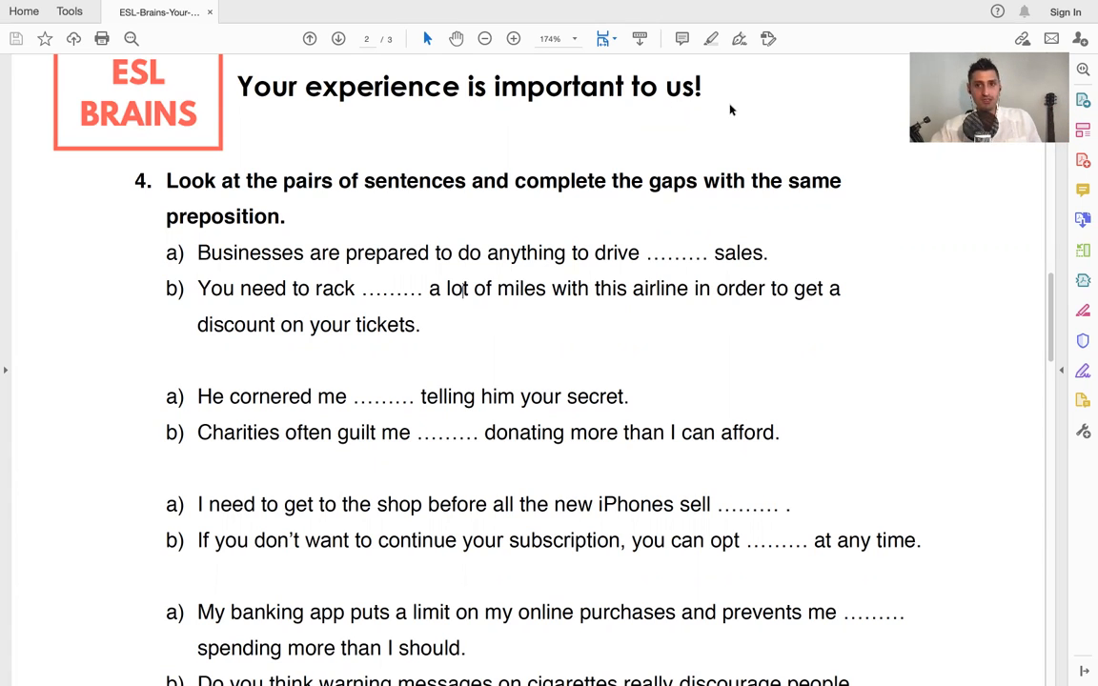
pyautogui.moveTo(298, 81)
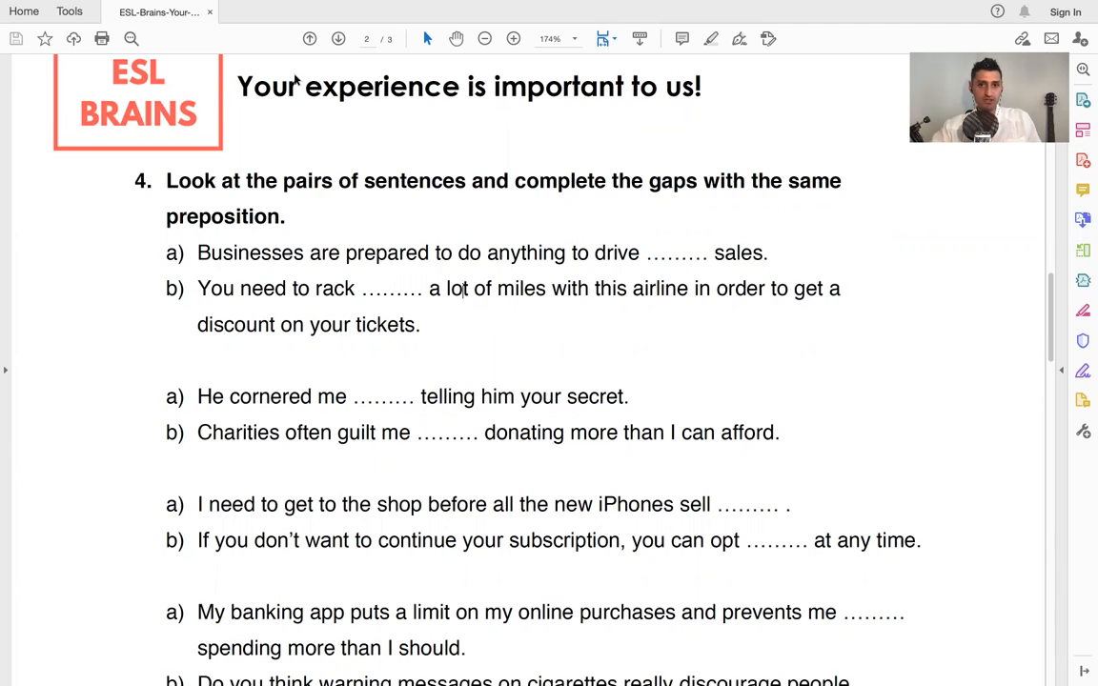
pyautogui.moveTo(422, 379)
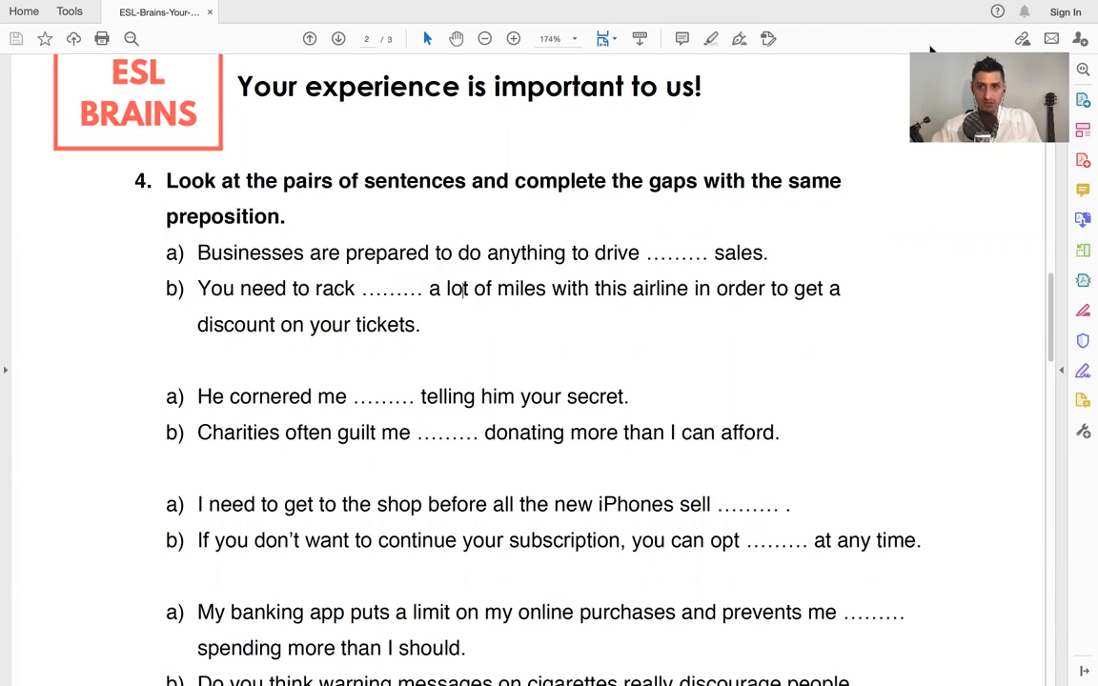
# Scroll down to exercises 5 and 6 on dark patterns and select a word there
pyautogui.scroll(-3)
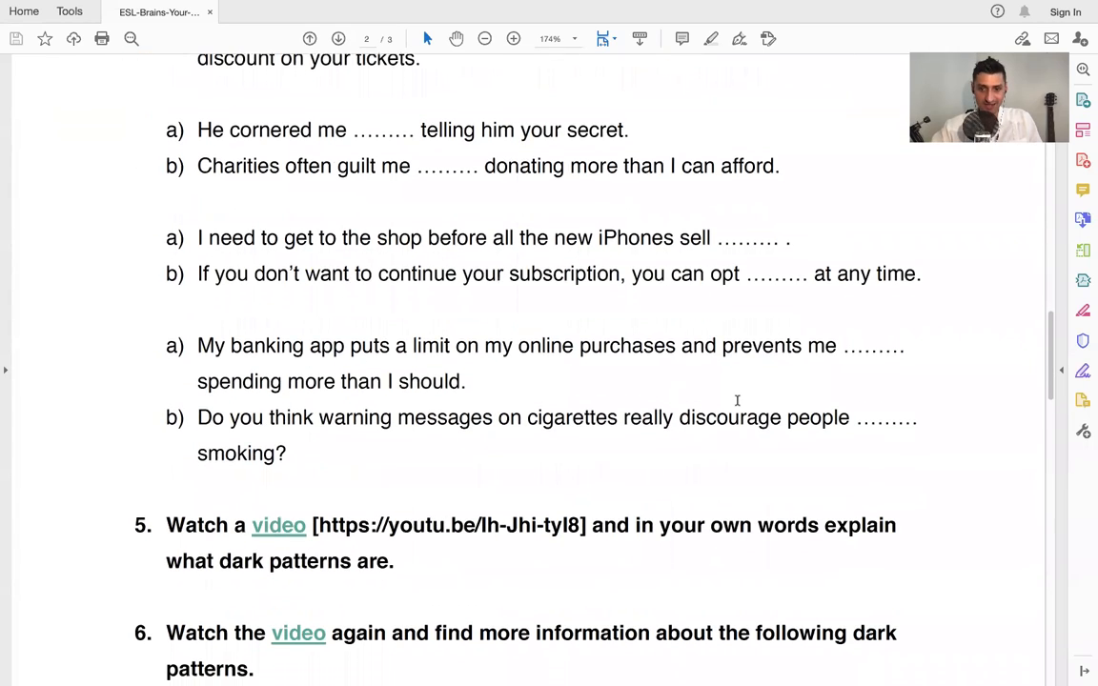
pyautogui.scroll(-3)
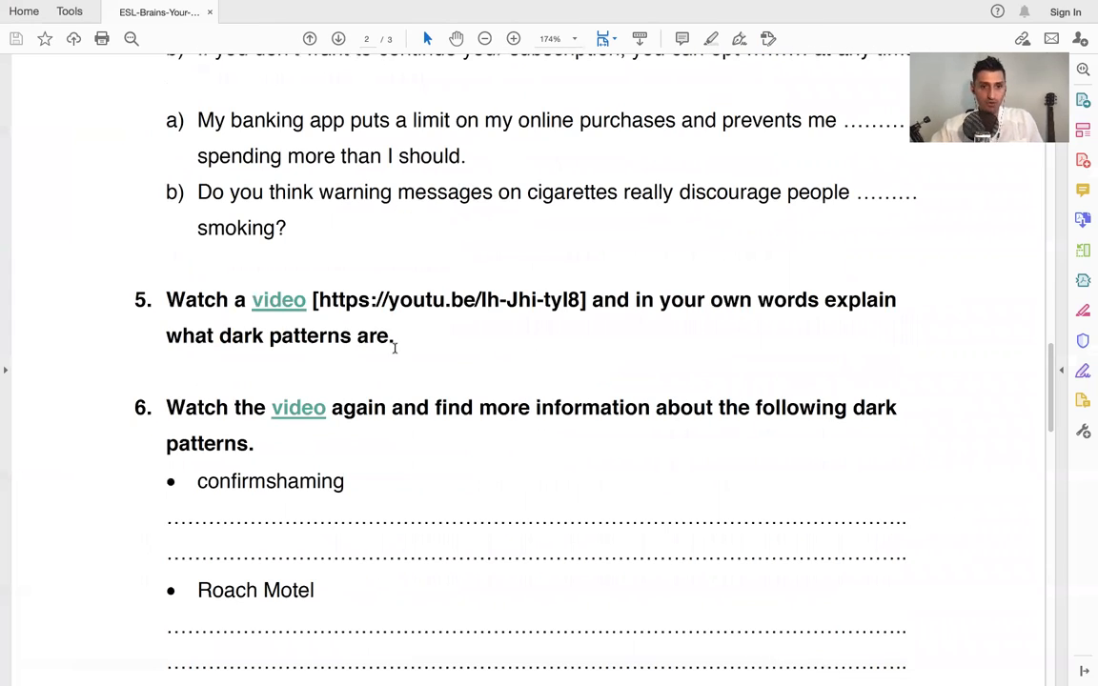
pyautogui.moveTo(278, 300)
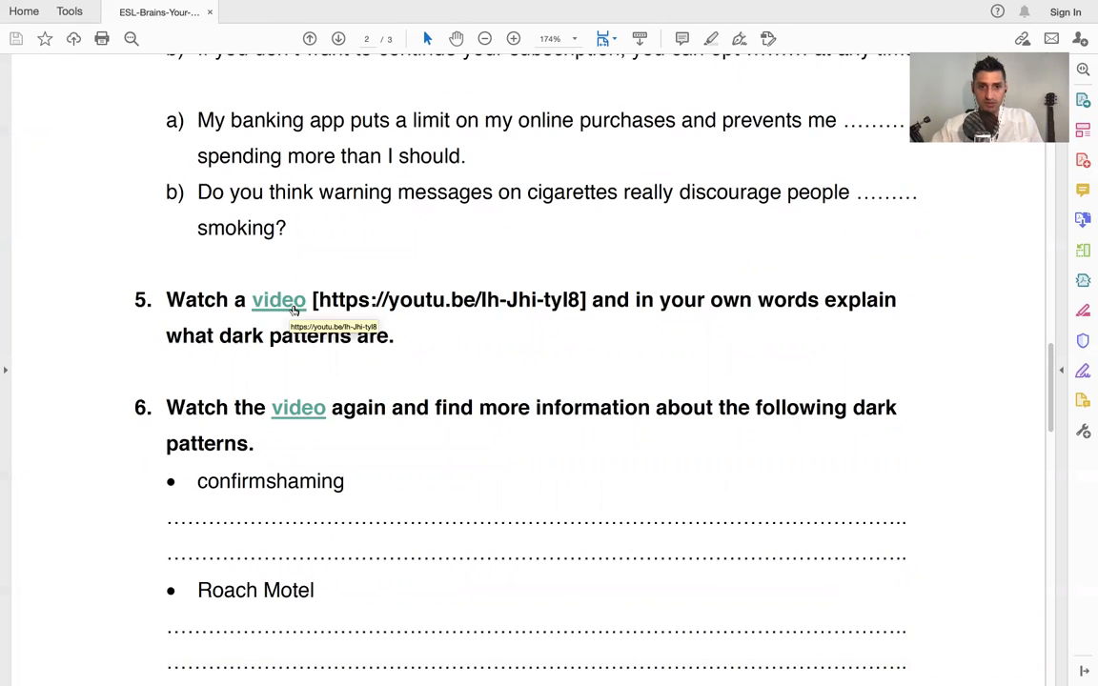
pyautogui.scroll(-3)
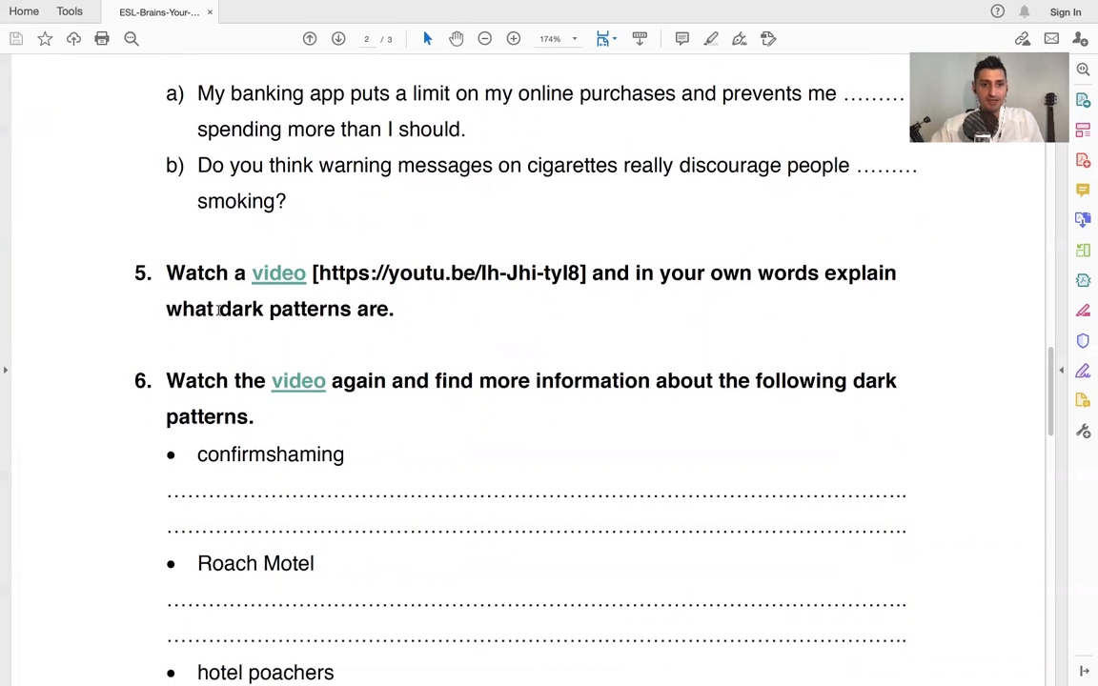
pyautogui.doubleClick(241, 309)
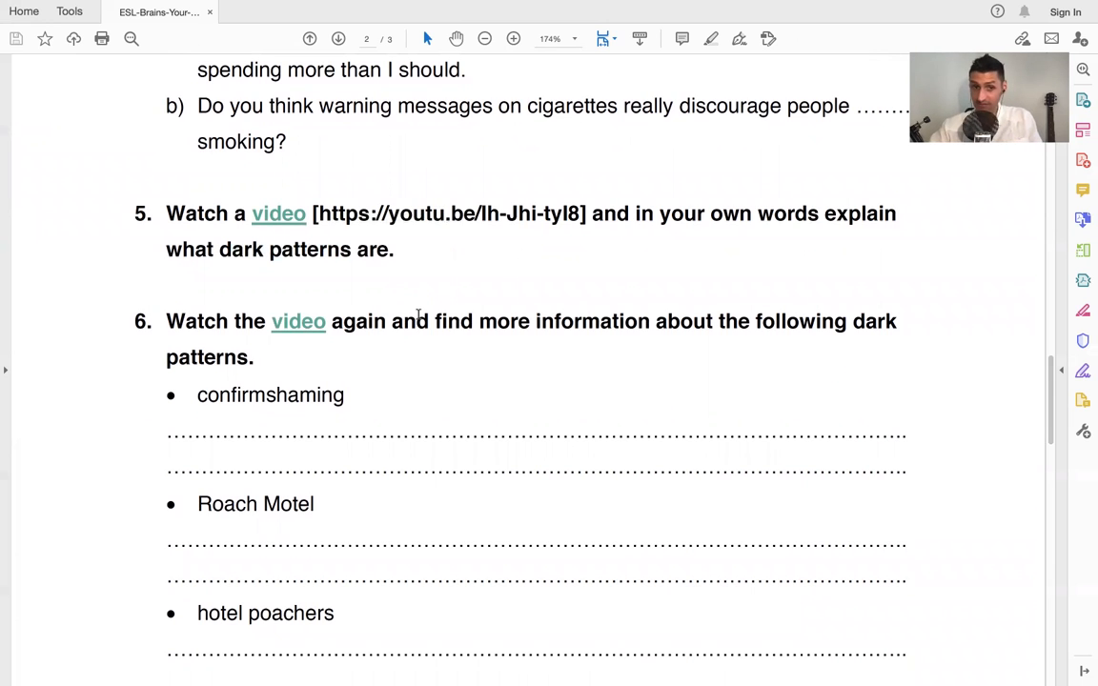
# Select 'confirmshaming', then scroll past exercise 6's answer lines to page 3's exercise 7
pyautogui.scroll(-3)
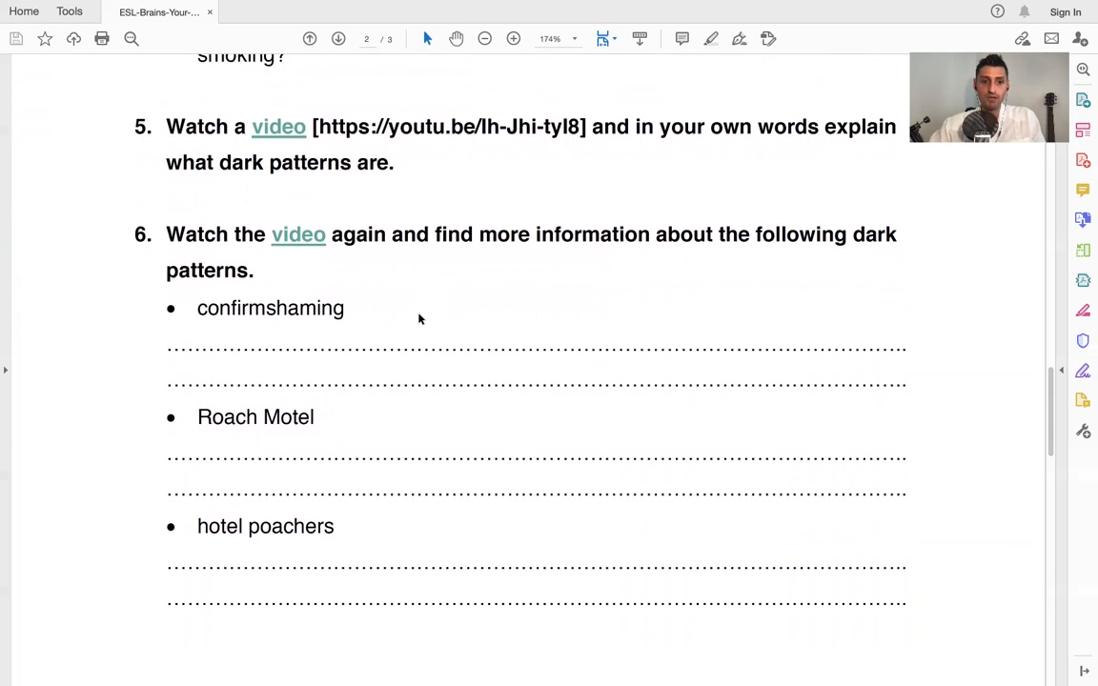
pyautogui.scroll(3)
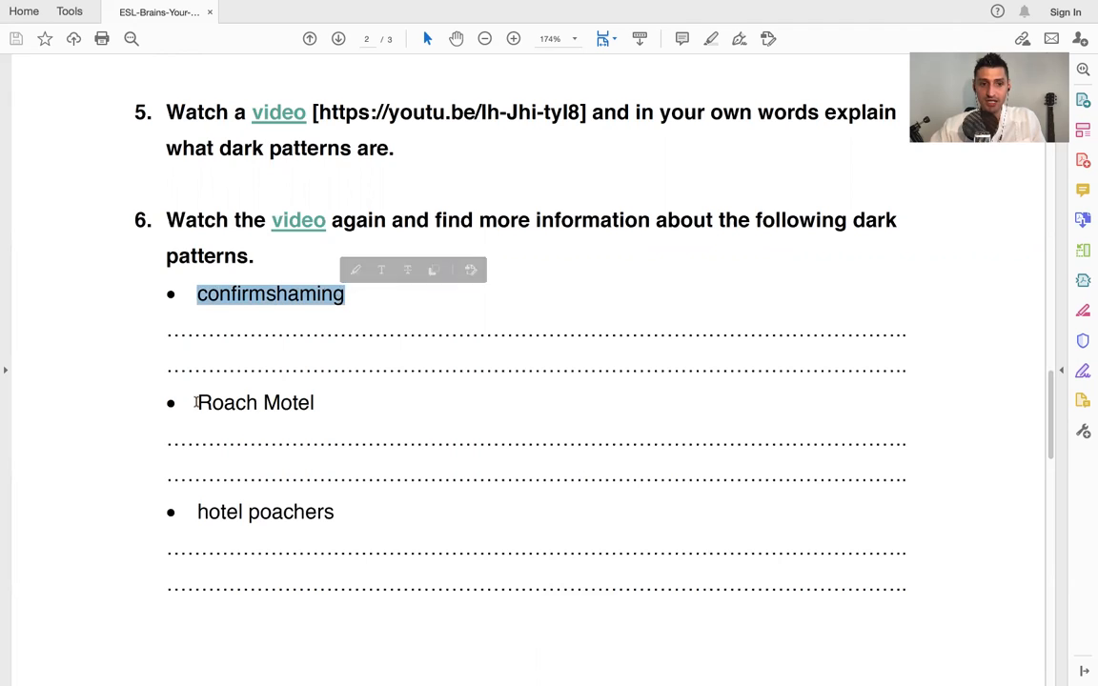
pyautogui.doubleClick(256, 403)
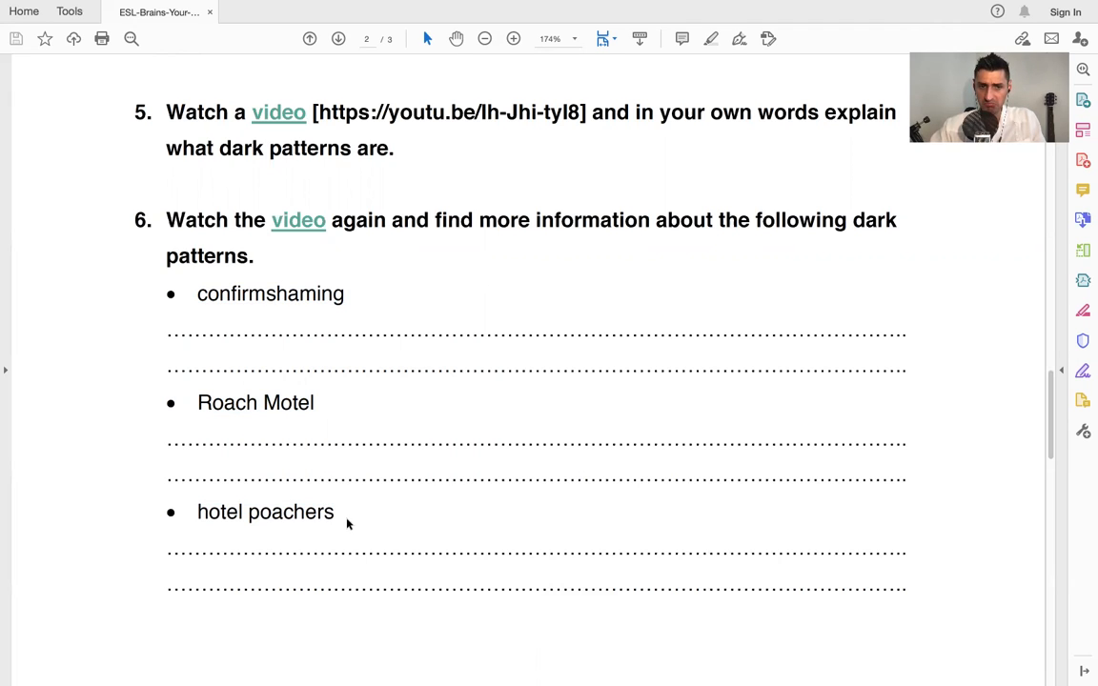
pyautogui.scroll(-3)
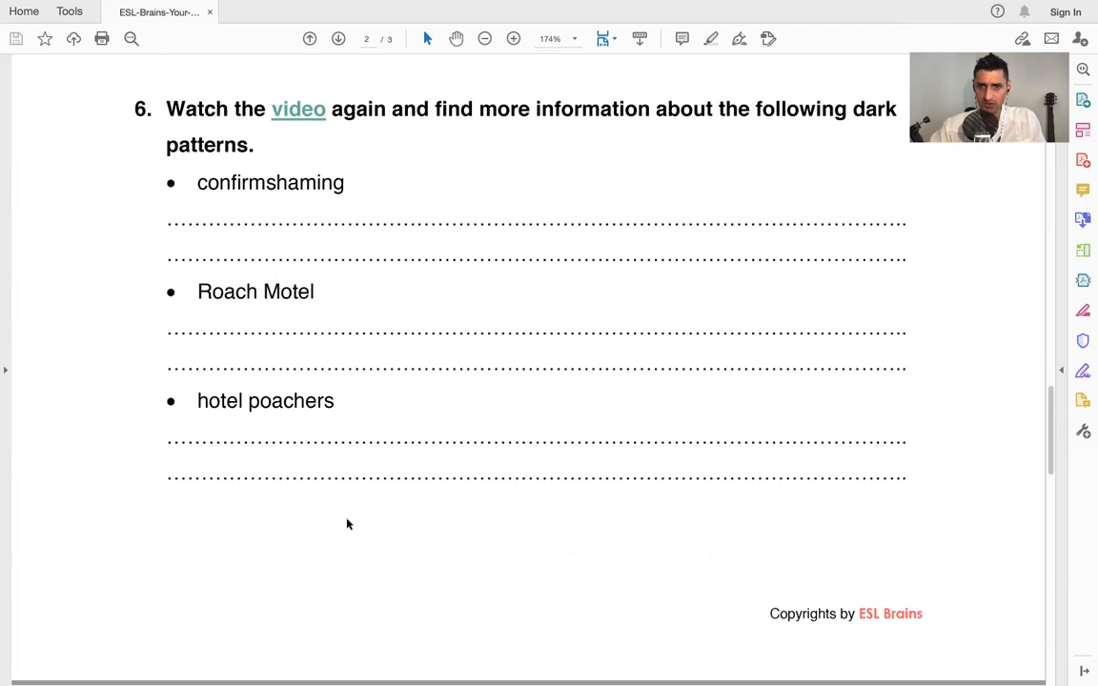
pyautogui.scroll(3)
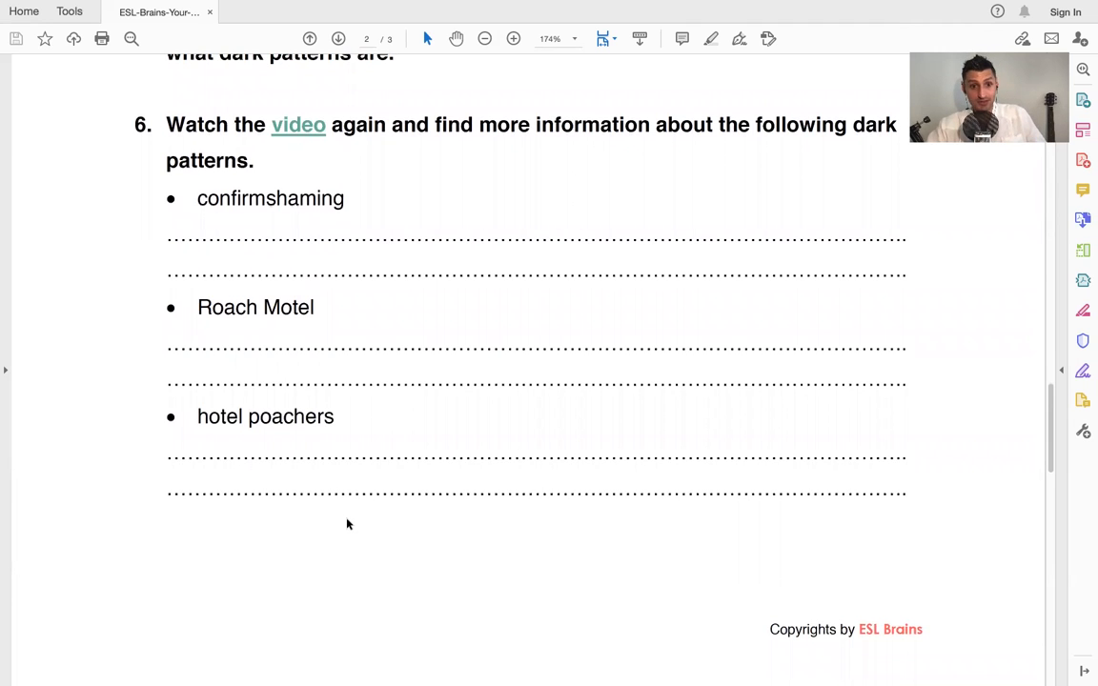
pyautogui.scroll(3)
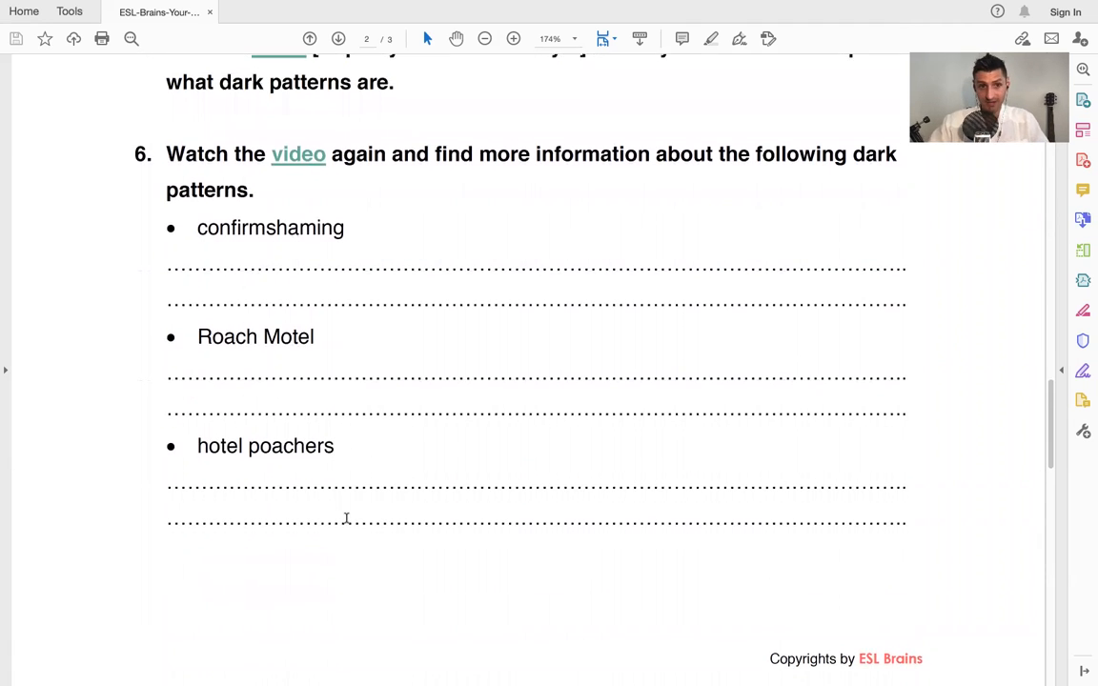
pyautogui.scroll(-3)
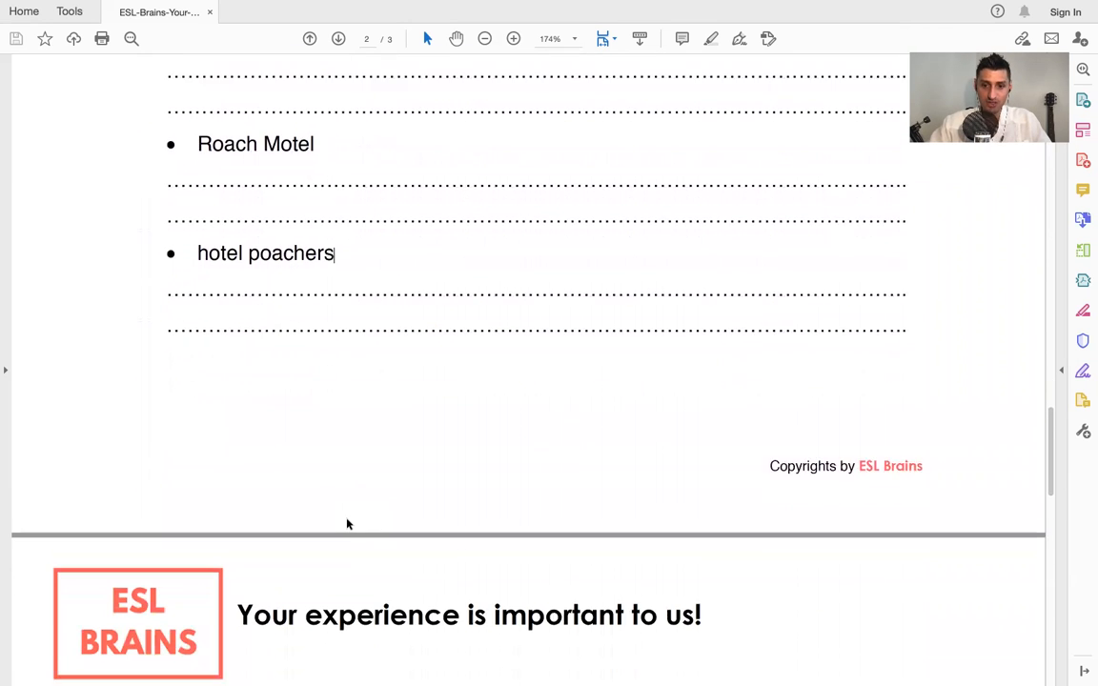
pyautogui.scroll(-3)
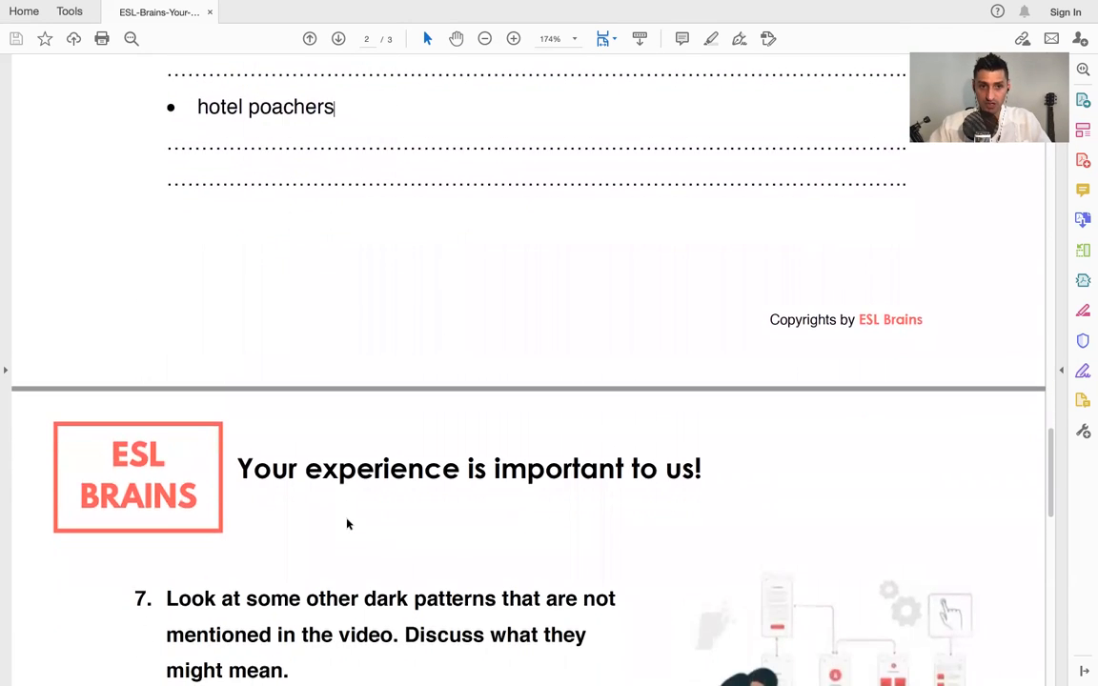
# Highlight exercise 7's terms, including privacy zuckering, trick question and hidden cost, then clear
pyautogui.scroll(-3)
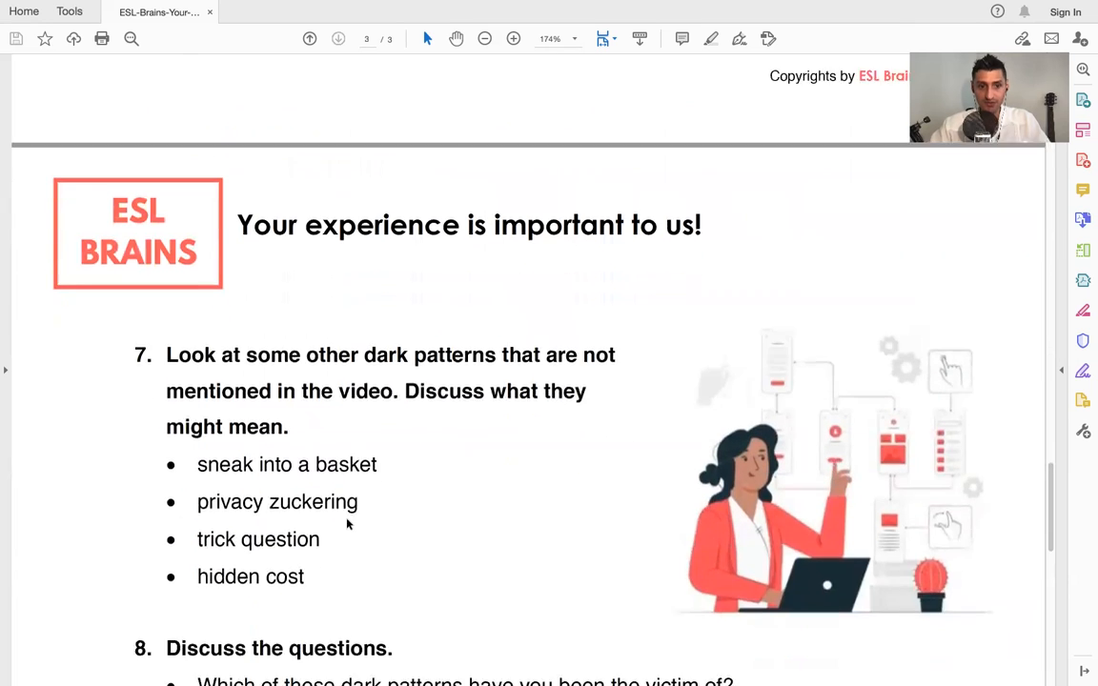
pyautogui.scroll(-3)
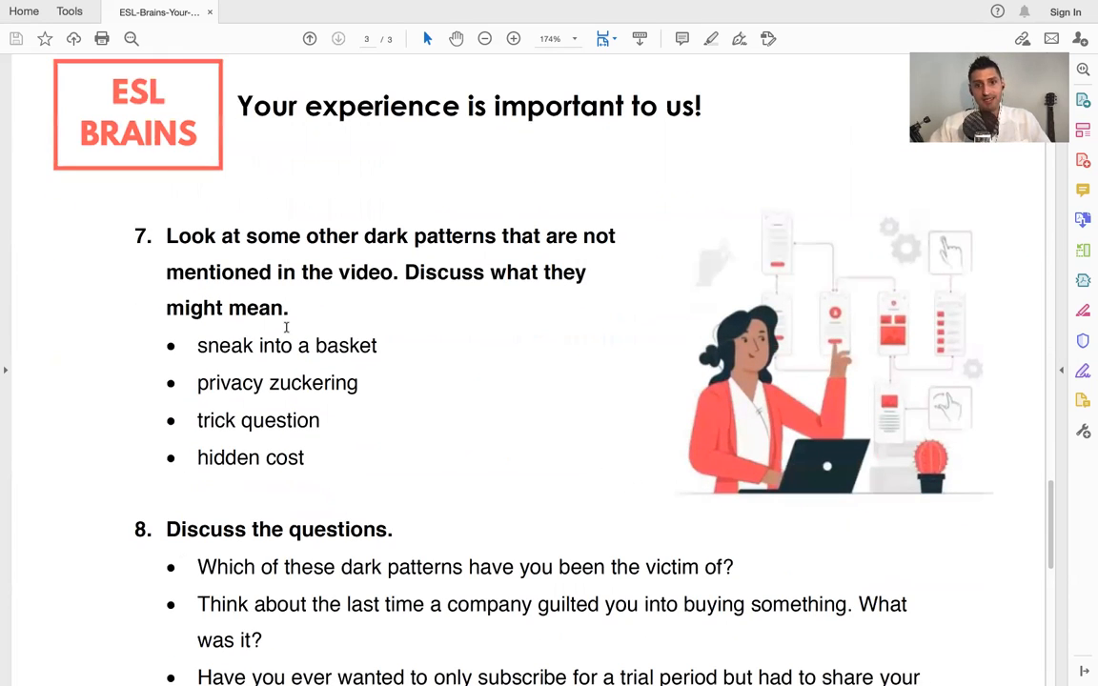
pyautogui.doubleClick(428, 236)
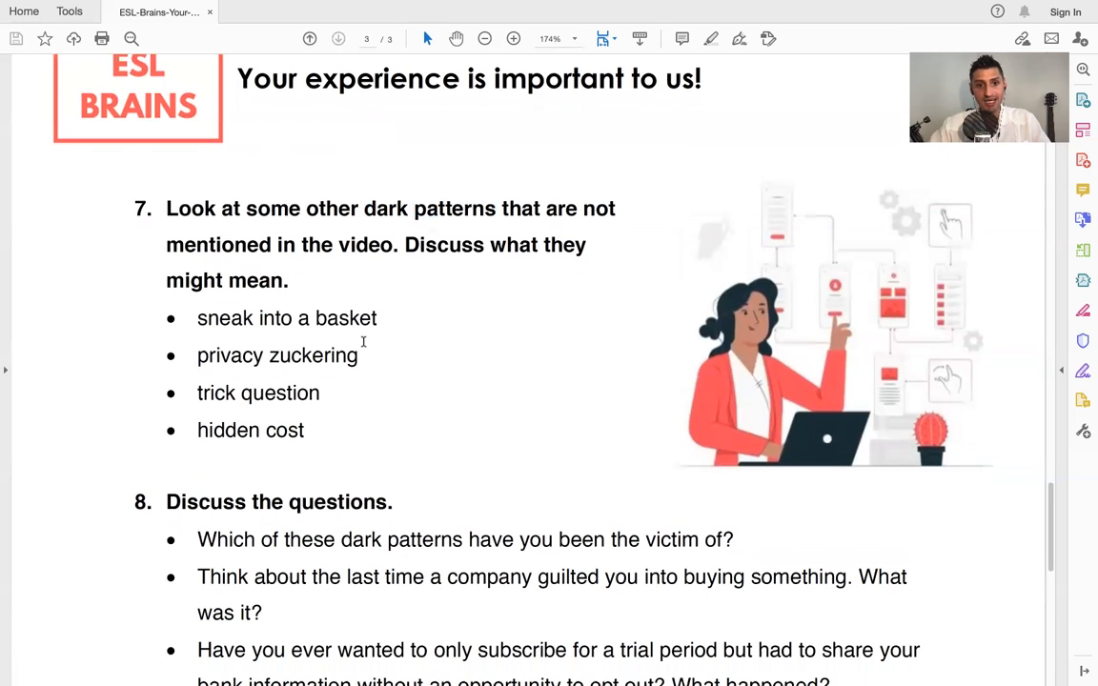
pyautogui.scroll(-3)
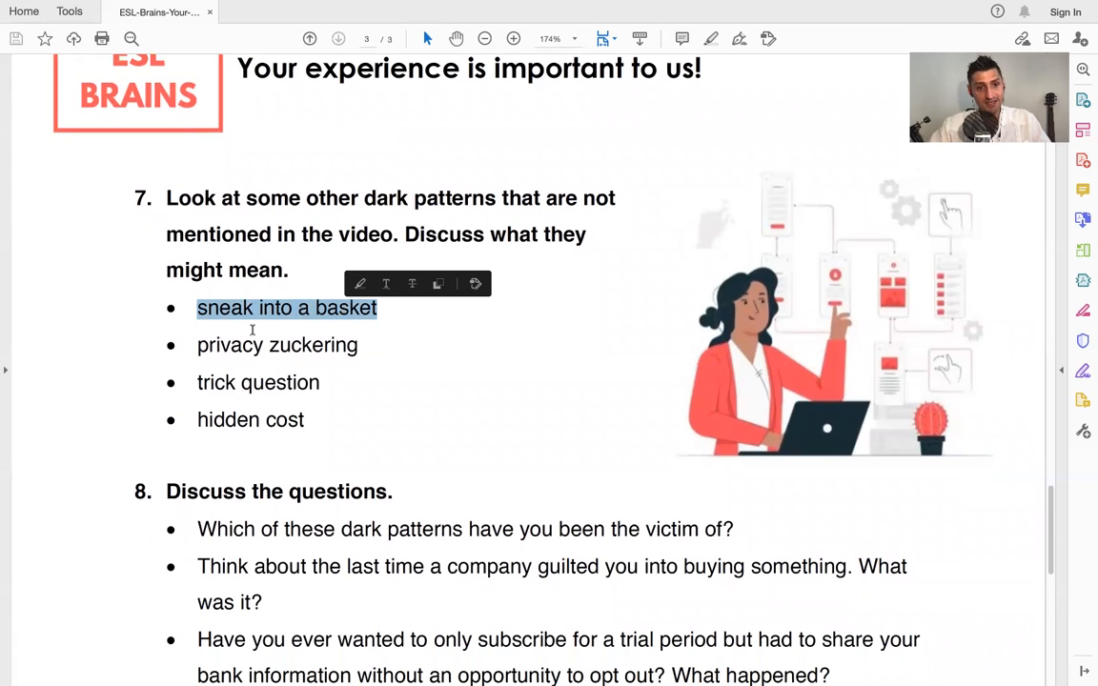
pyautogui.doubleClick(277, 345)
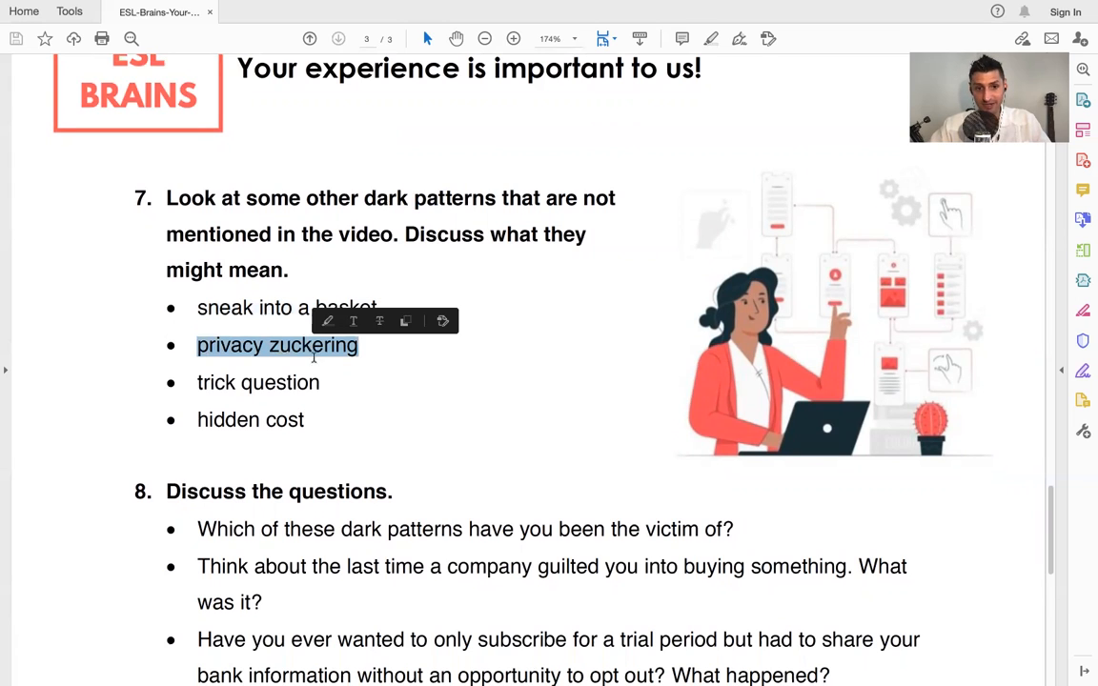
pyautogui.doubleClick(258, 382)
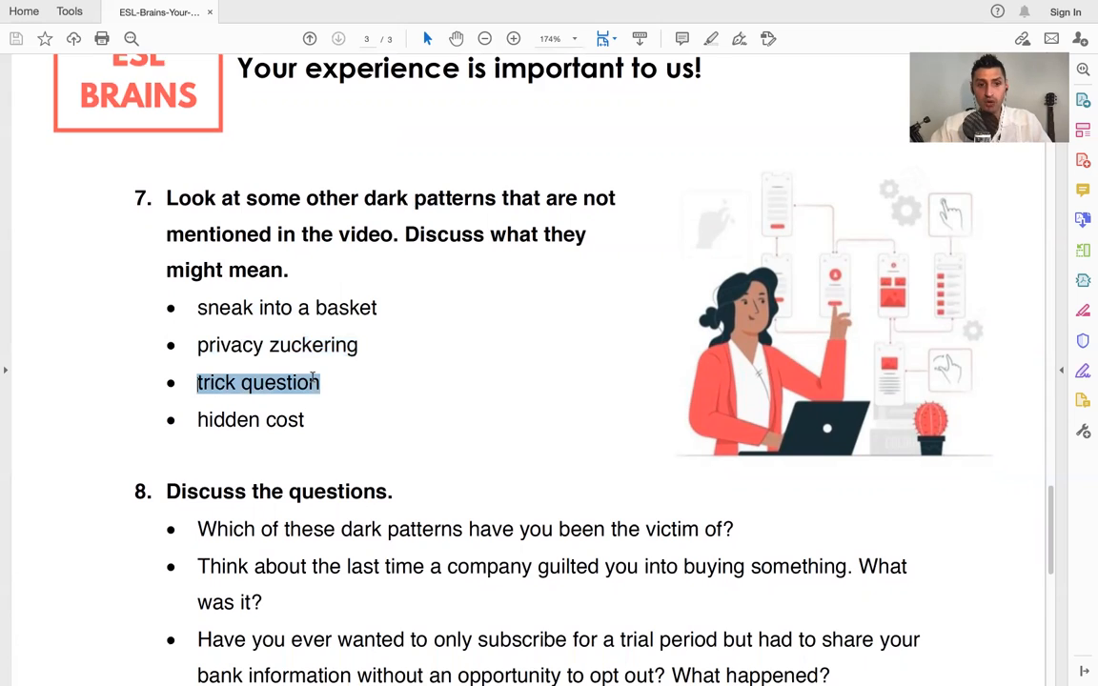
pyautogui.doubleClick(250, 420)
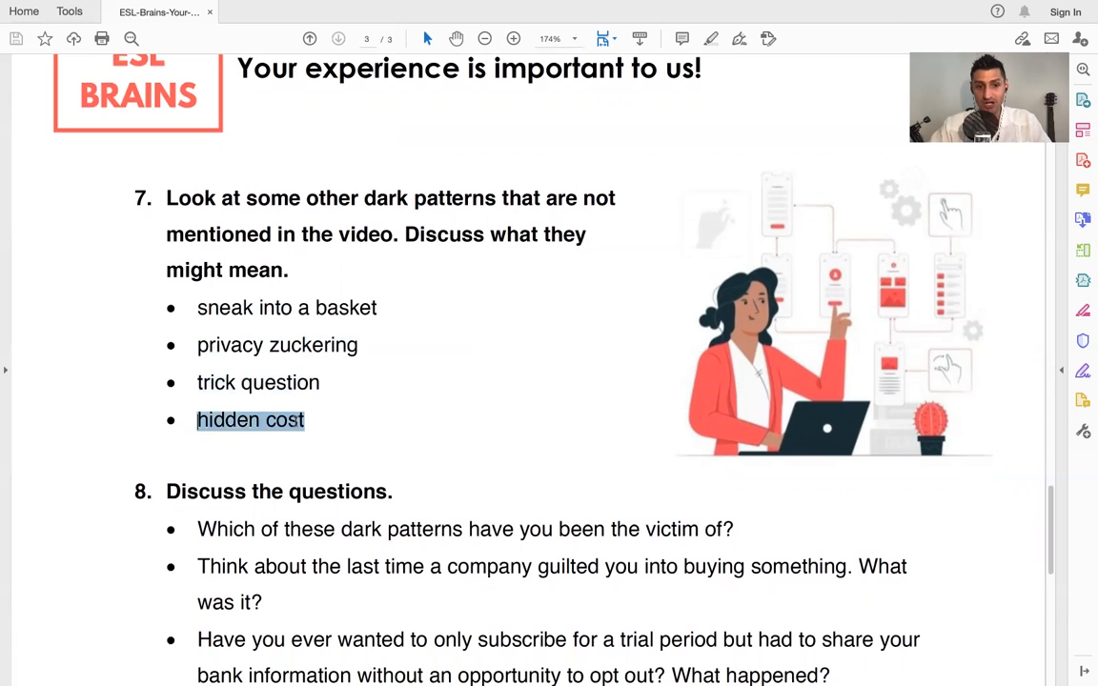
pyautogui.click(333, 420)
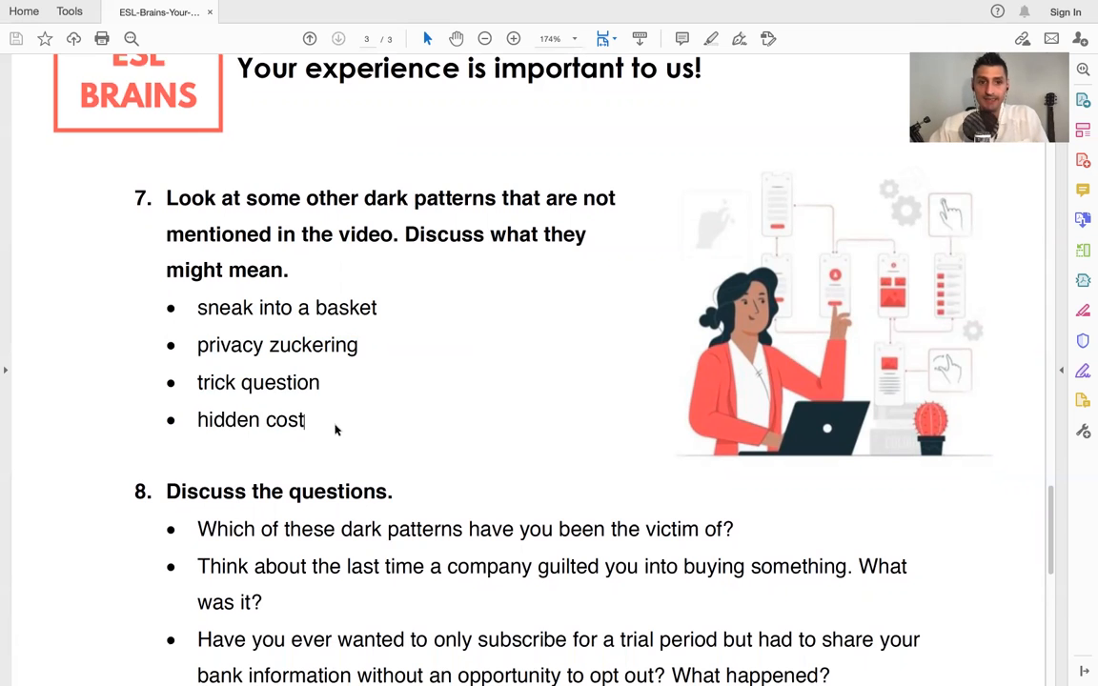
# Scroll to exercise 8 and highlight 'bank information' in question three
pyautogui.scroll(-3)
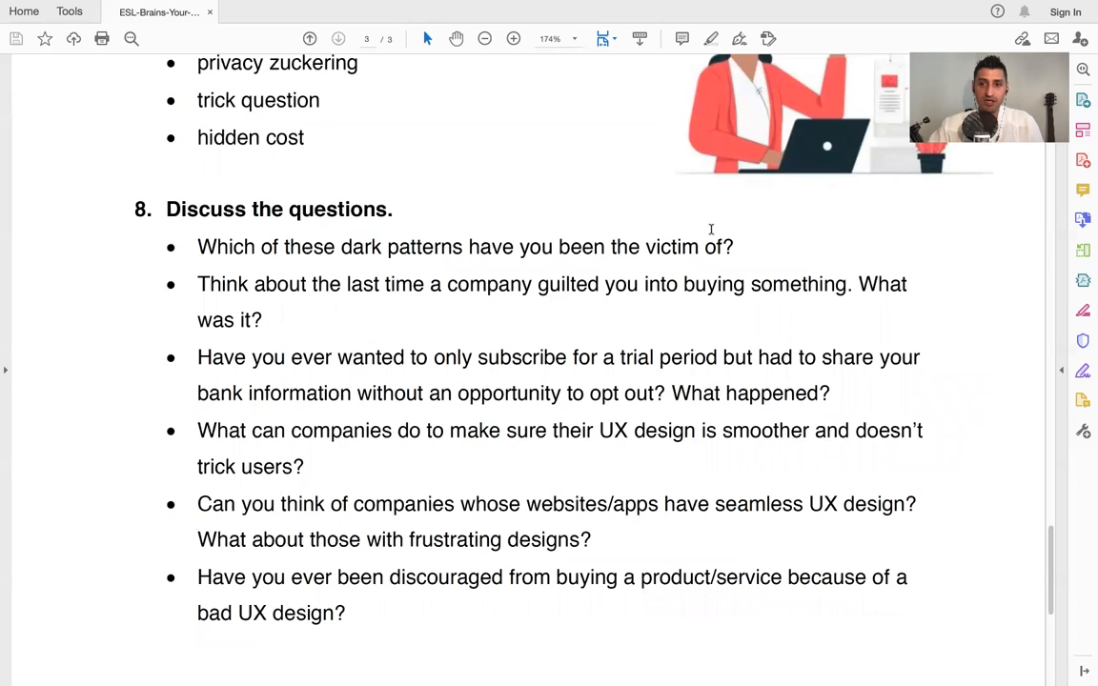
pyautogui.moveTo(834, 253)
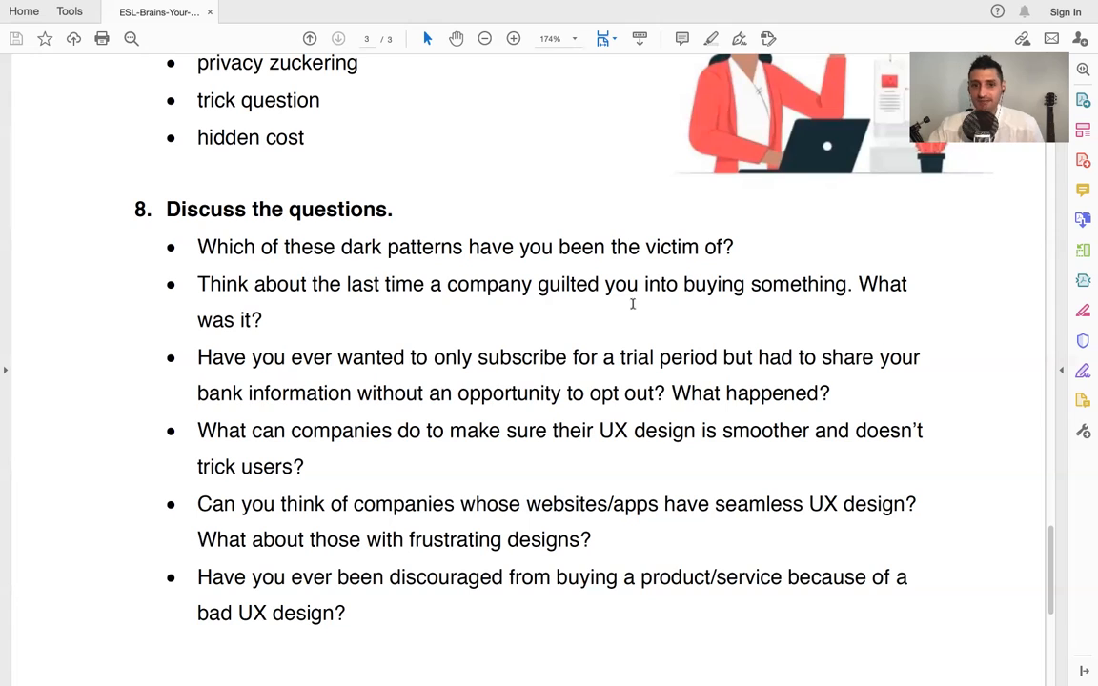
pyautogui.moveTo(774, 280)
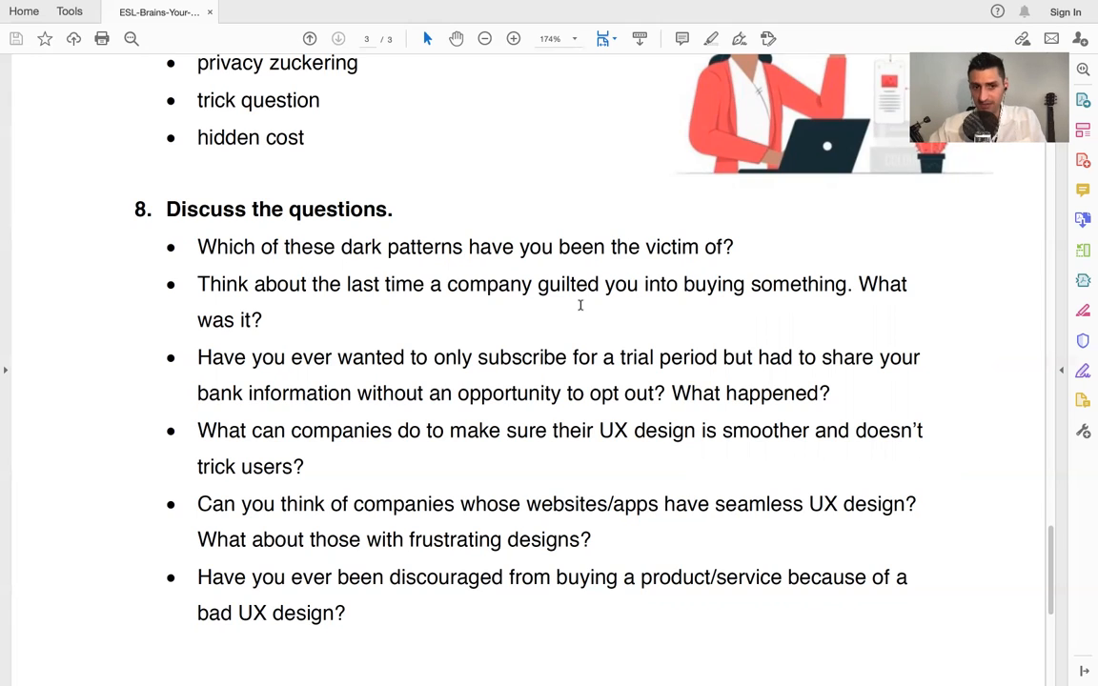
pyautogui.moveTo(452, 375)
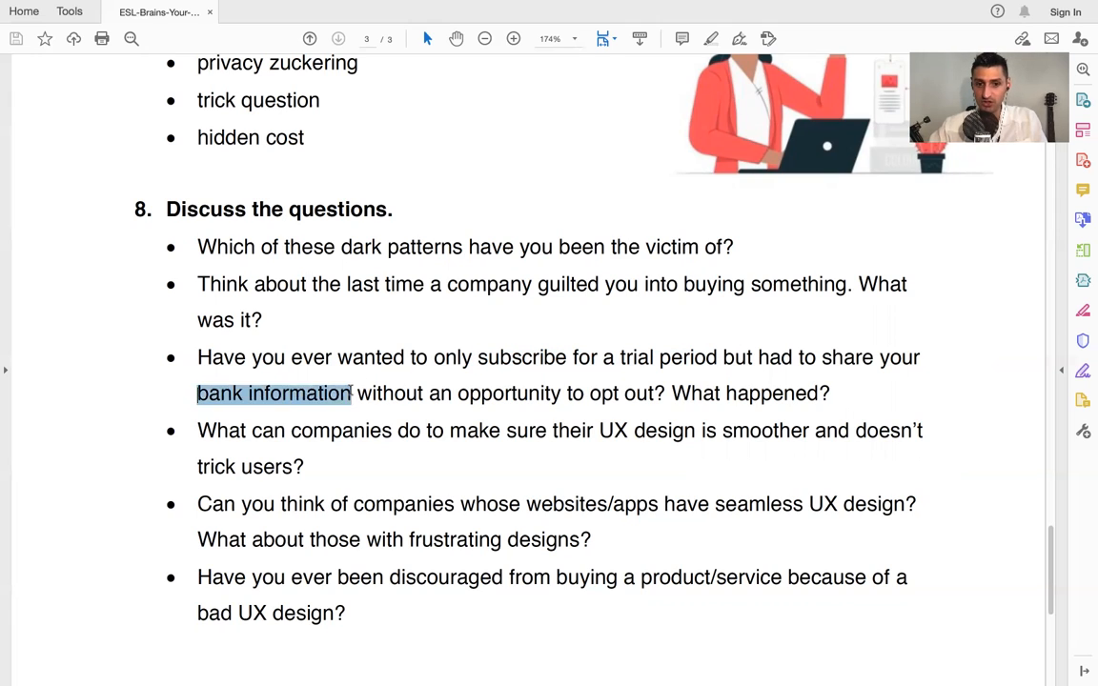
pyautogui.moveTo(351, 393); pyautogui.dragTo(655, 393)
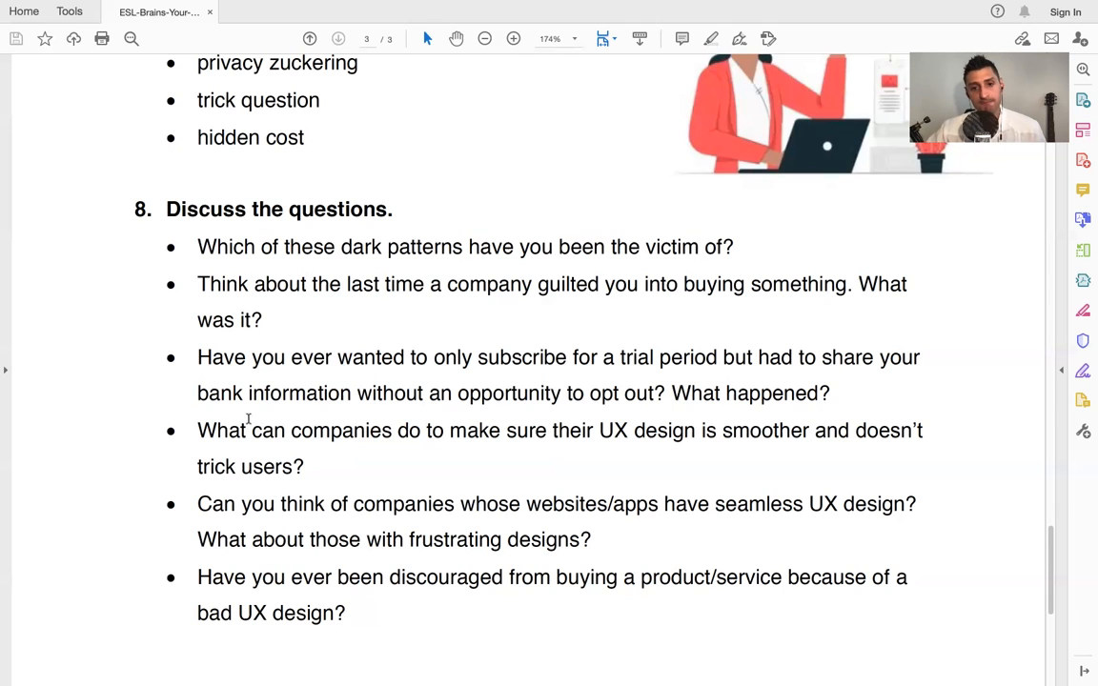
pyautogui.moveTo(620, 367)
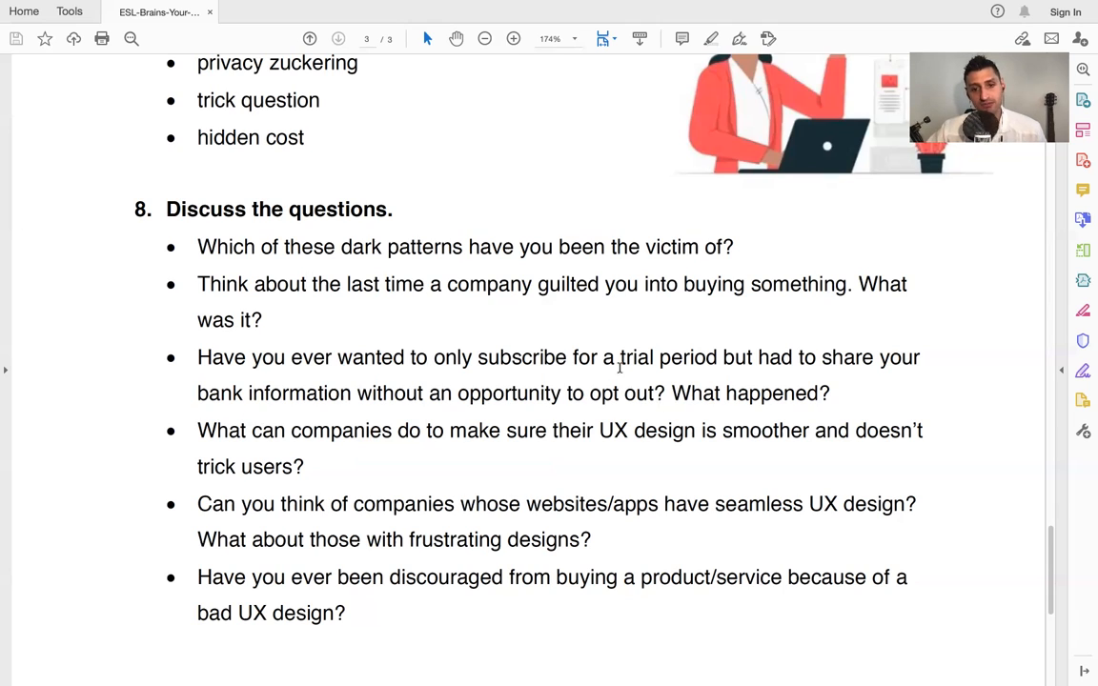
pyautogui.doubleClick(668, 357)
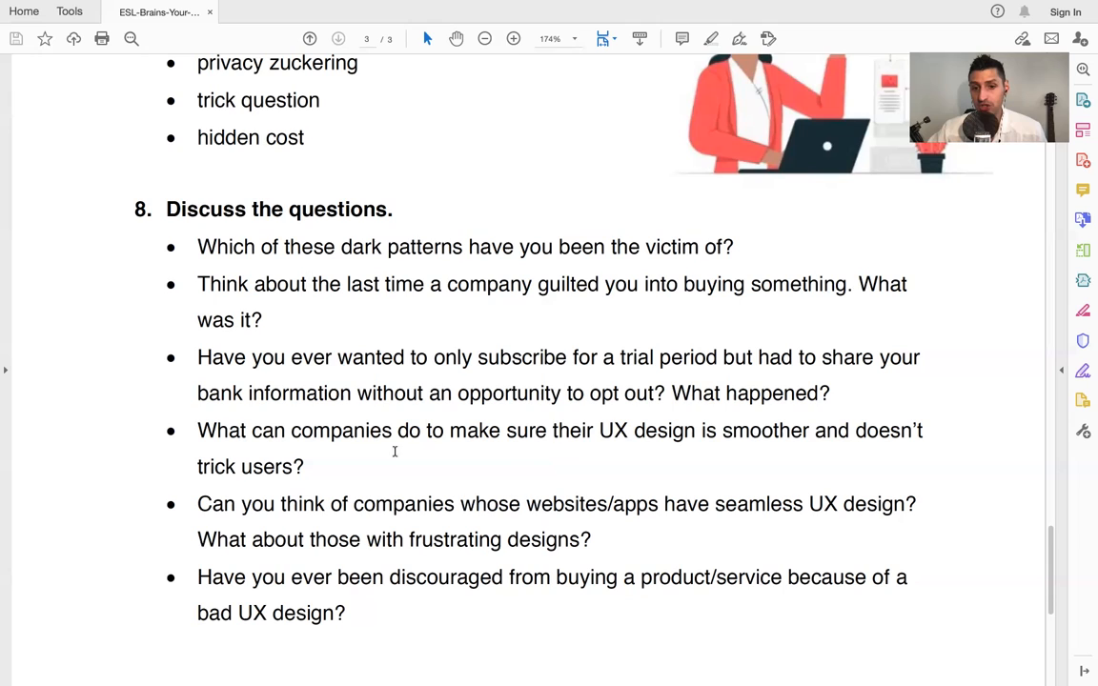
pyautogui.doubleClick(647, 430)
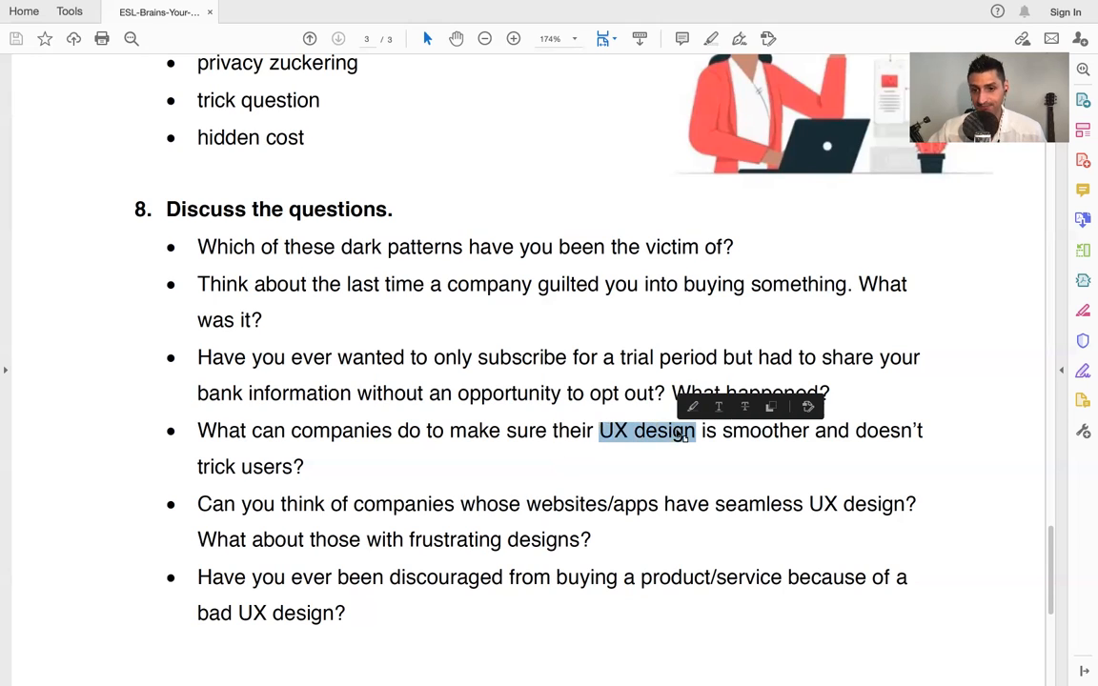
pyautogui.click(425, 460)
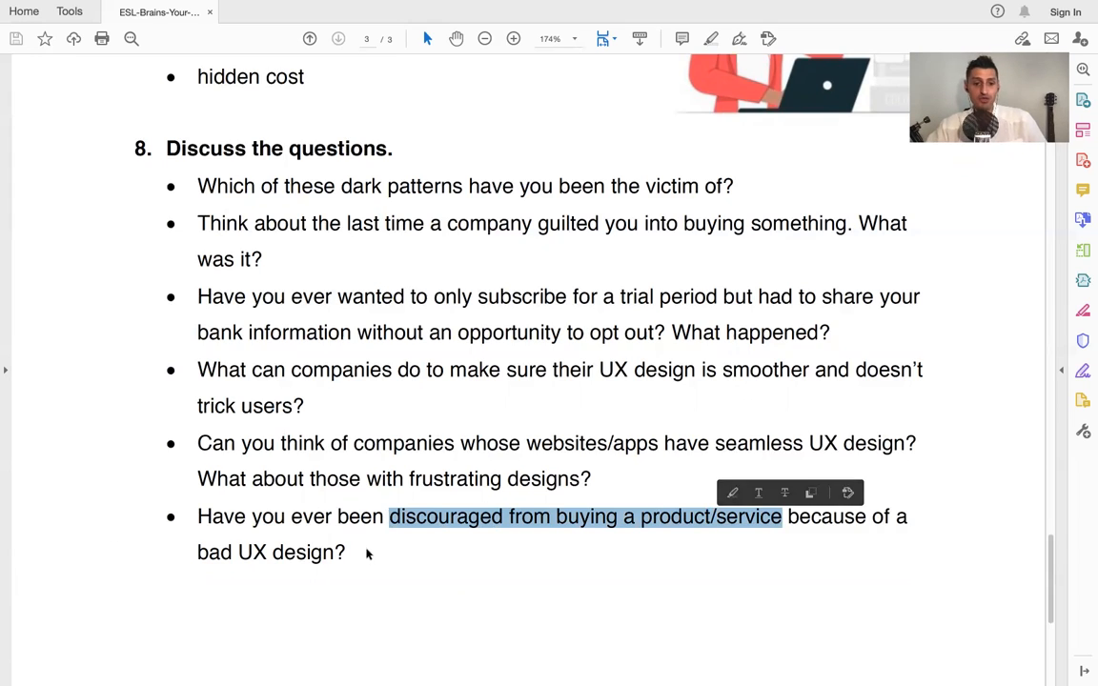
pyautogui.click(363, 553)
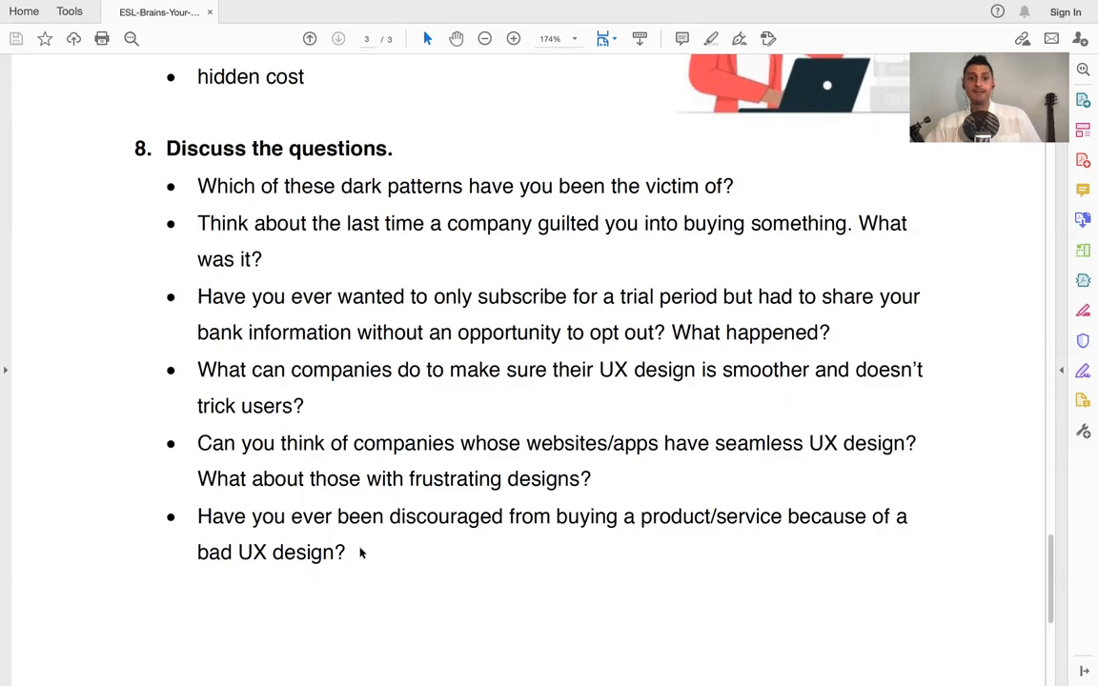
# Jump back to page 1's ESL Brains title and exercise 1 text
pyautogui.scroll(-3)
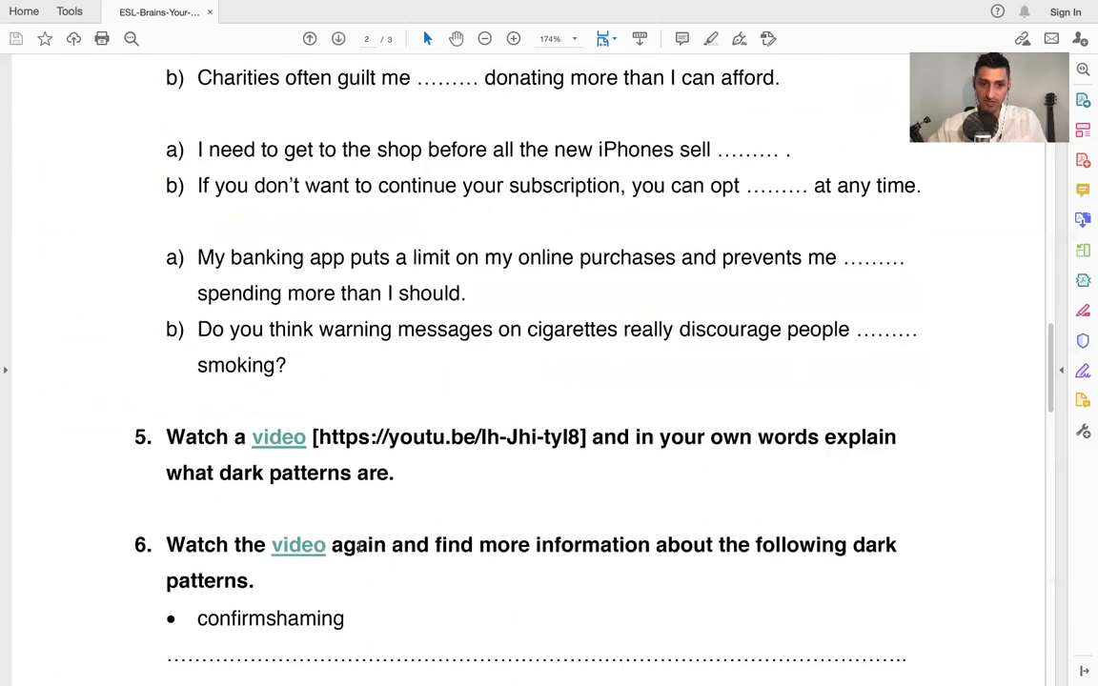
pyautogui.scroll(3)
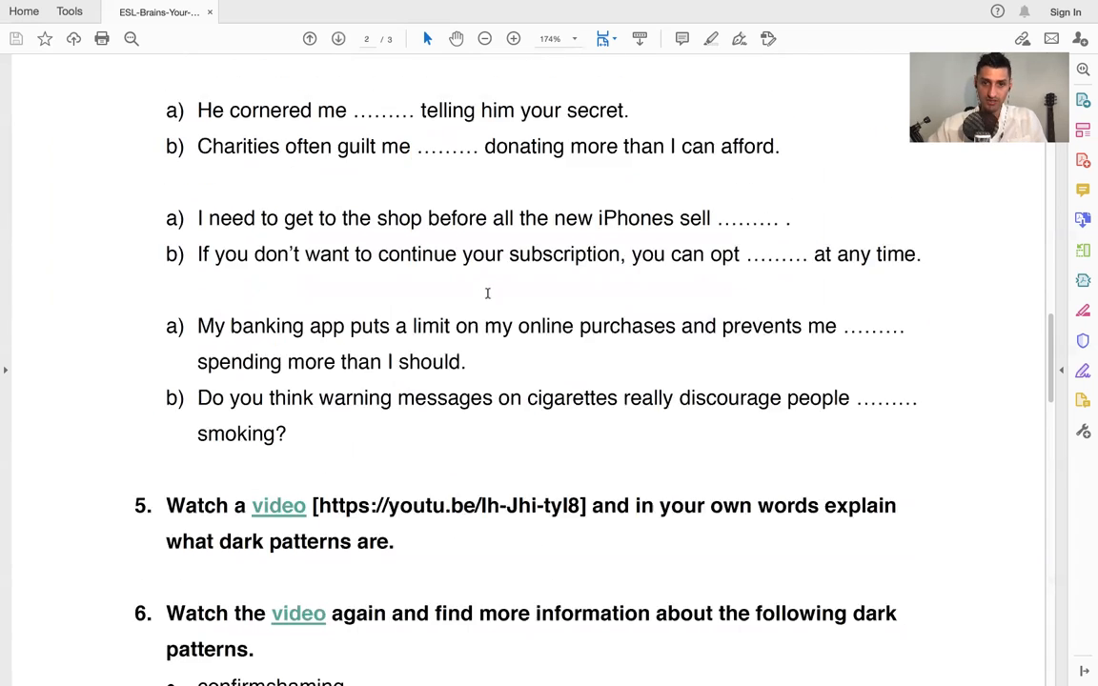
pyautogui.click(310, 38)
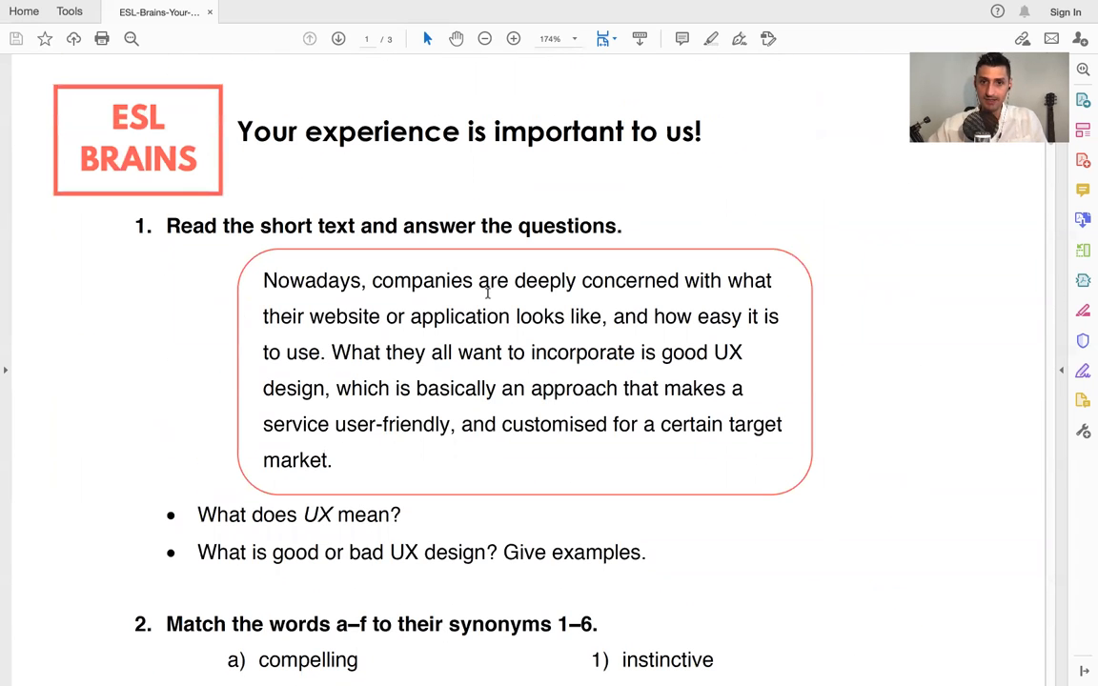